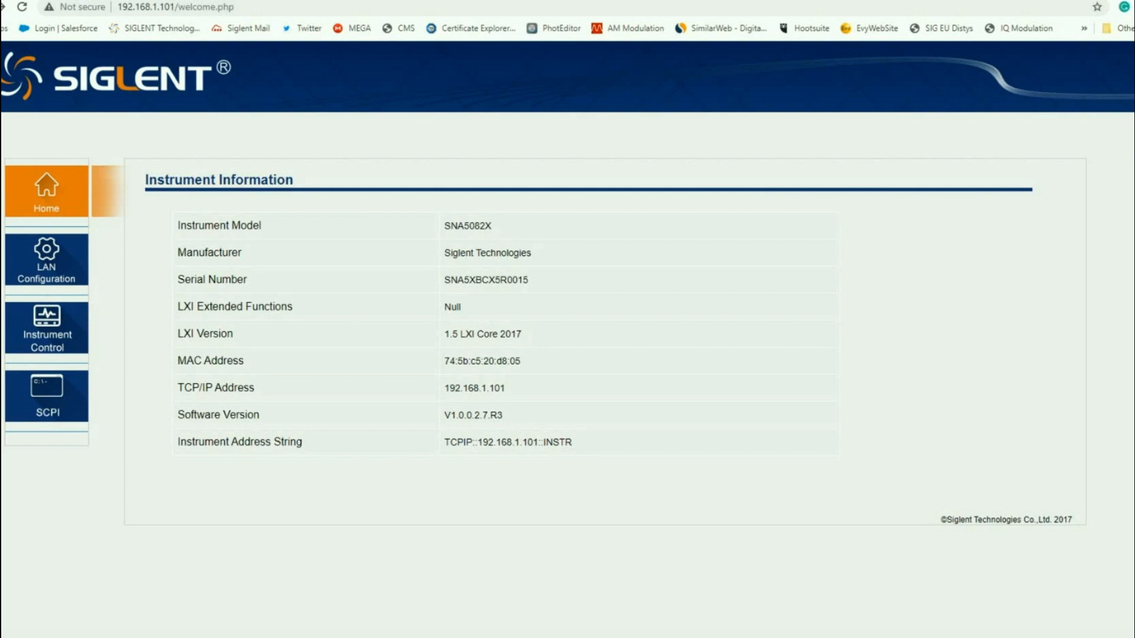
# Open Instrument Control to view the analyser's live S11 log-magnitude sweep remotely
pyautogui.click(46, 328)
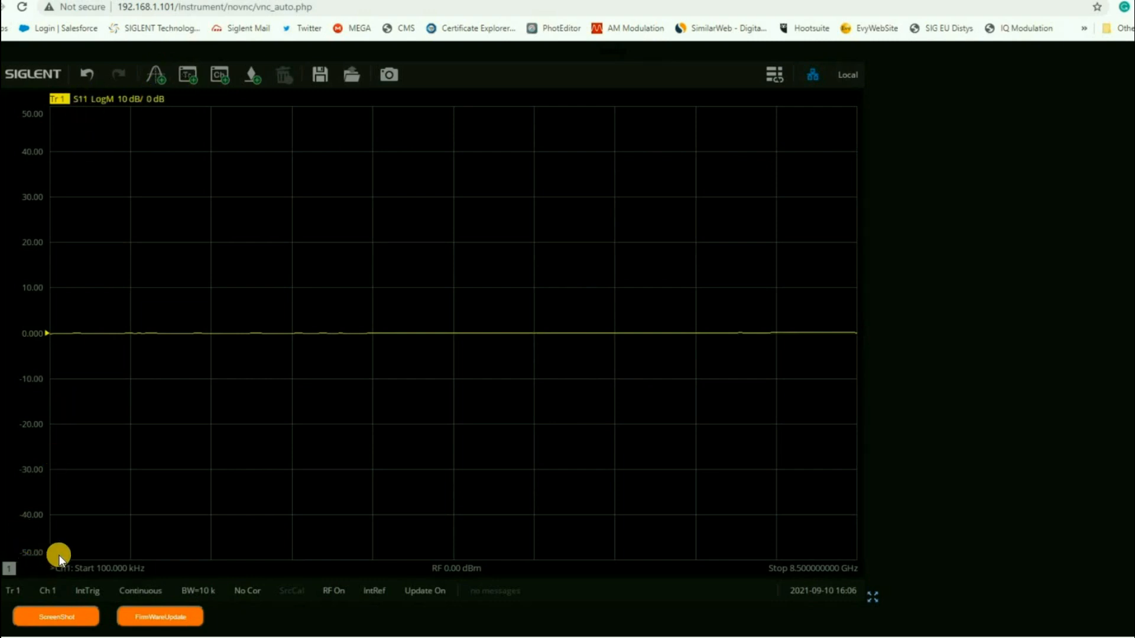
pyautogui.moveTo(63, 563)
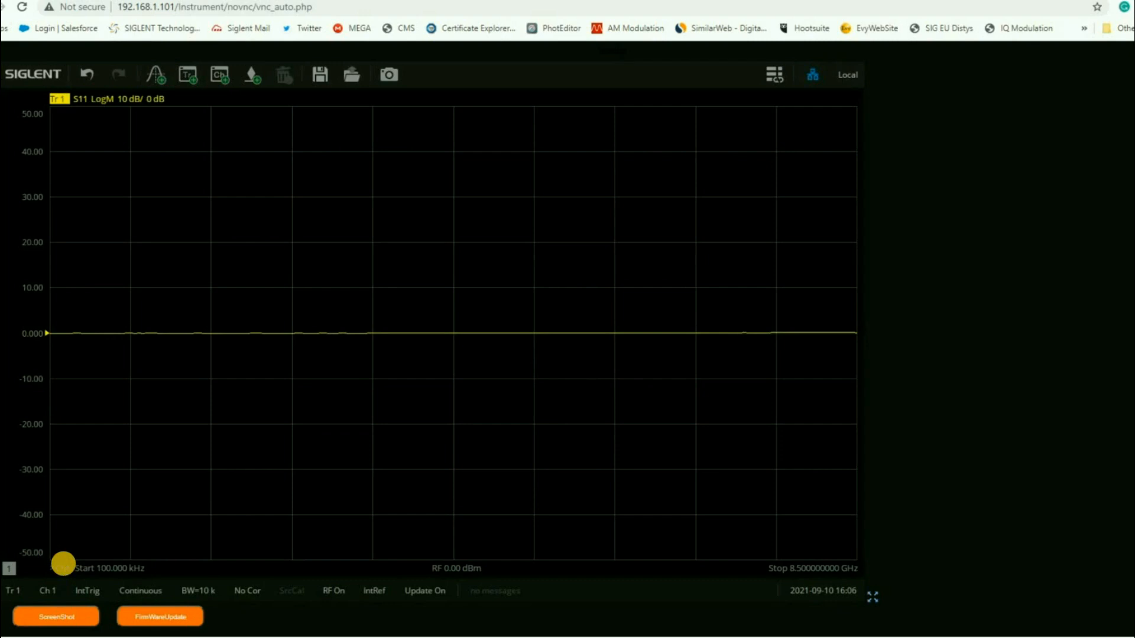
# Add trace Tr2 and browse its Measure receiver options, closing without changes
pyautogui.click(155, 75)
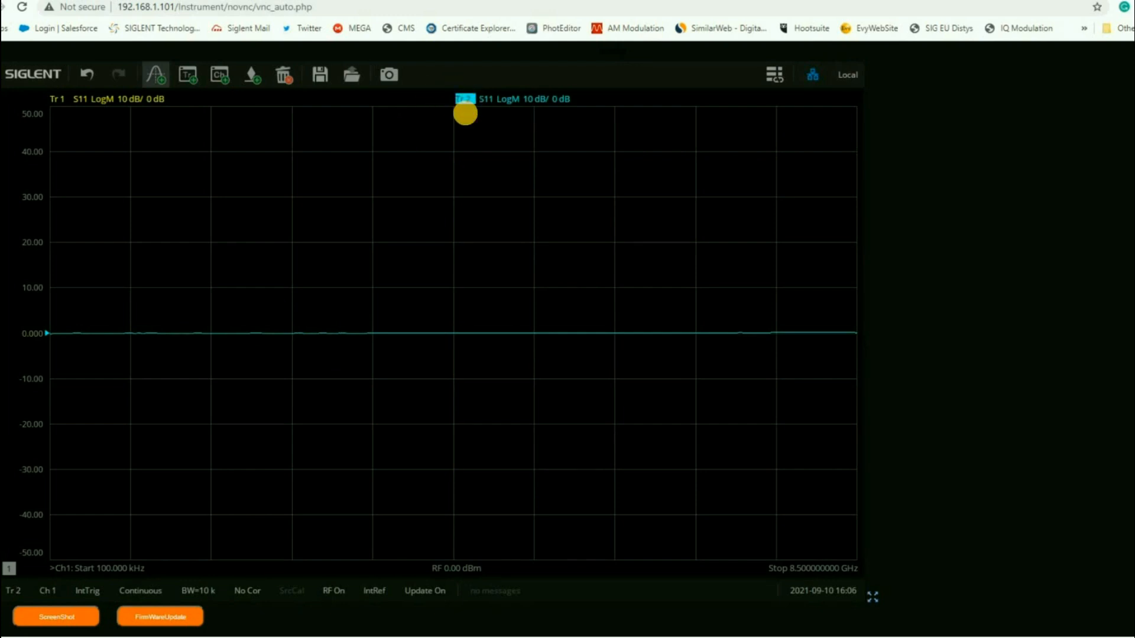
pyautogui.rightClick(463, 99)
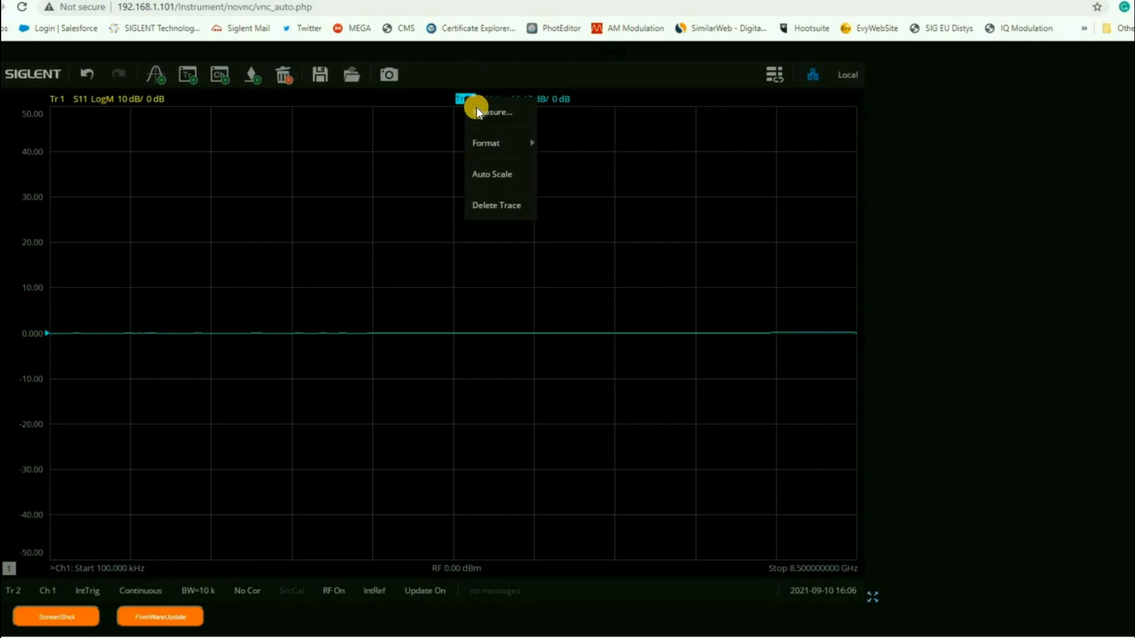
pyautogui.click(492, 112)
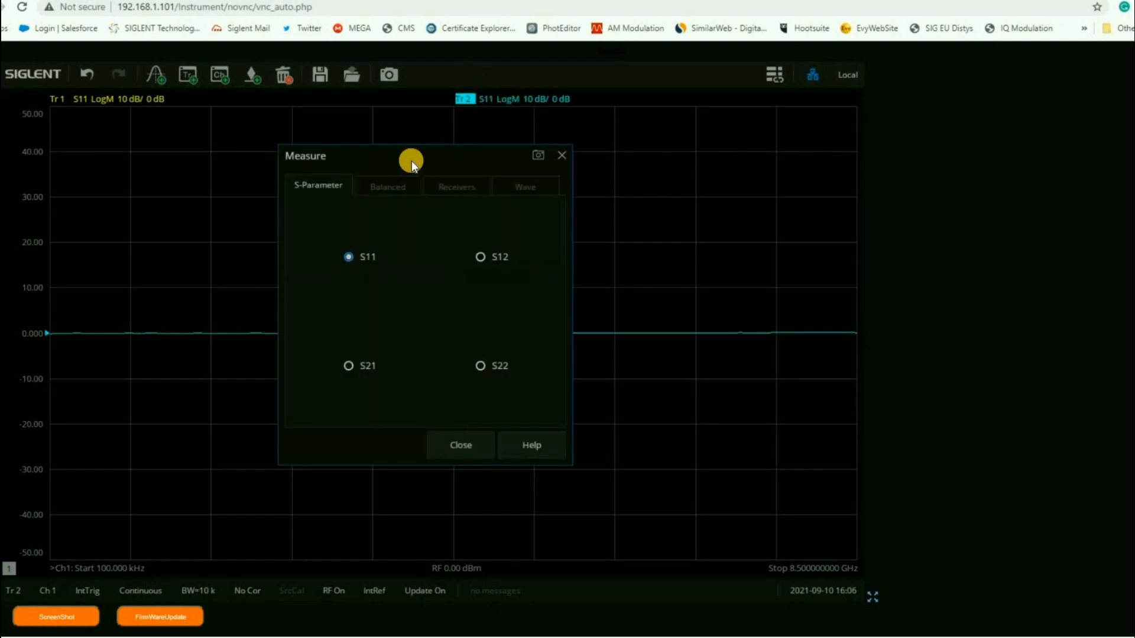
pyautogui.moveTo(447, 253)
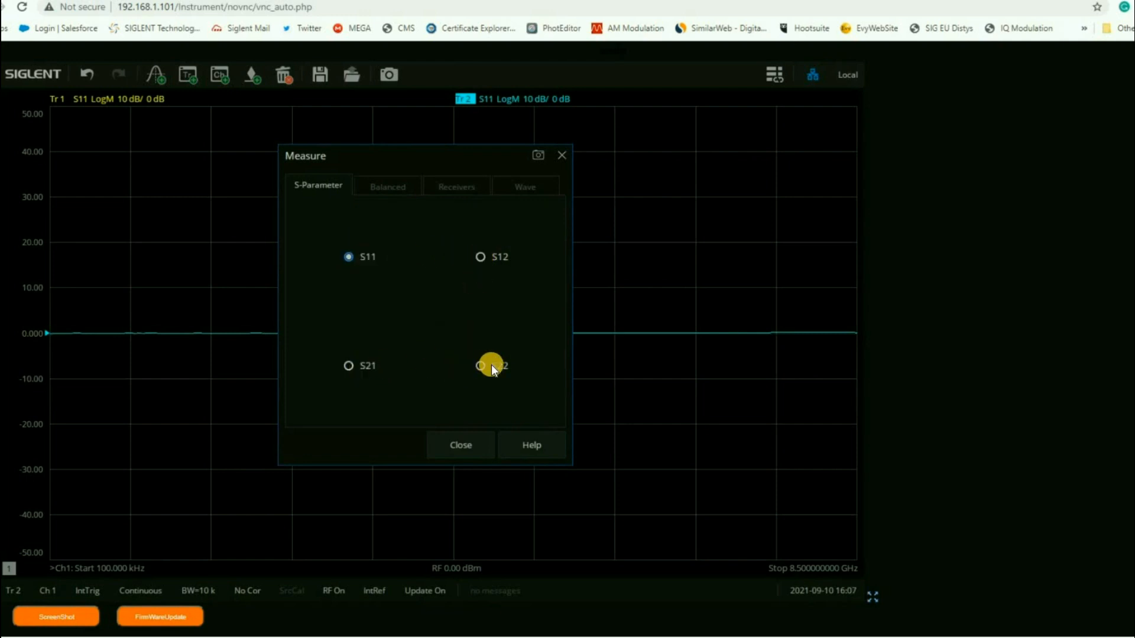
pyautogui.click(456, 187)
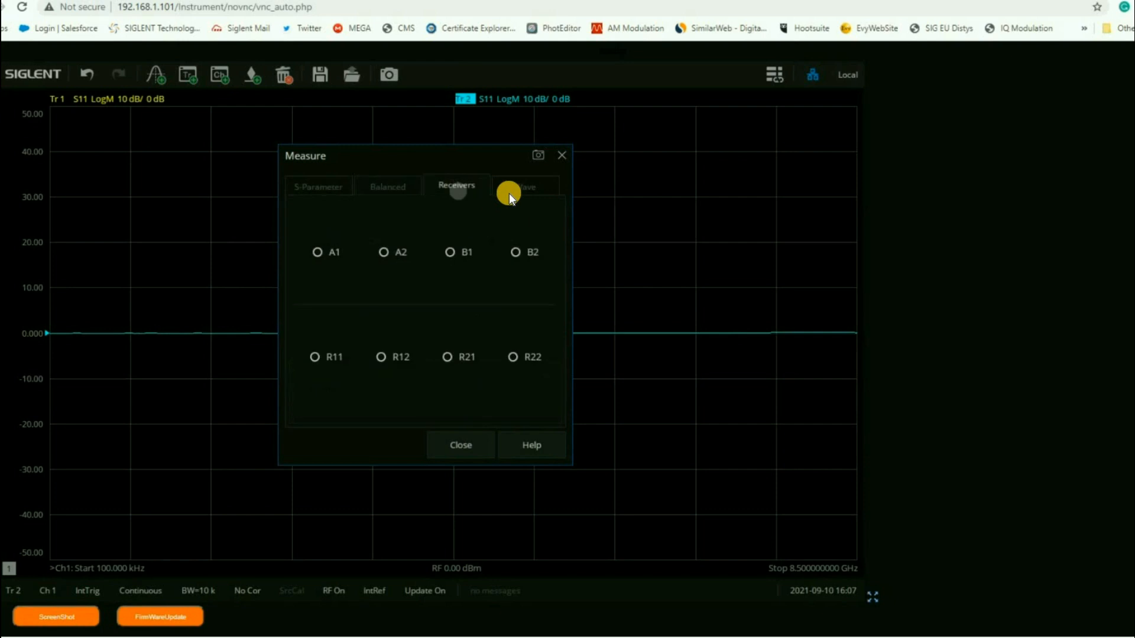
pyautogui.click(460, 445)
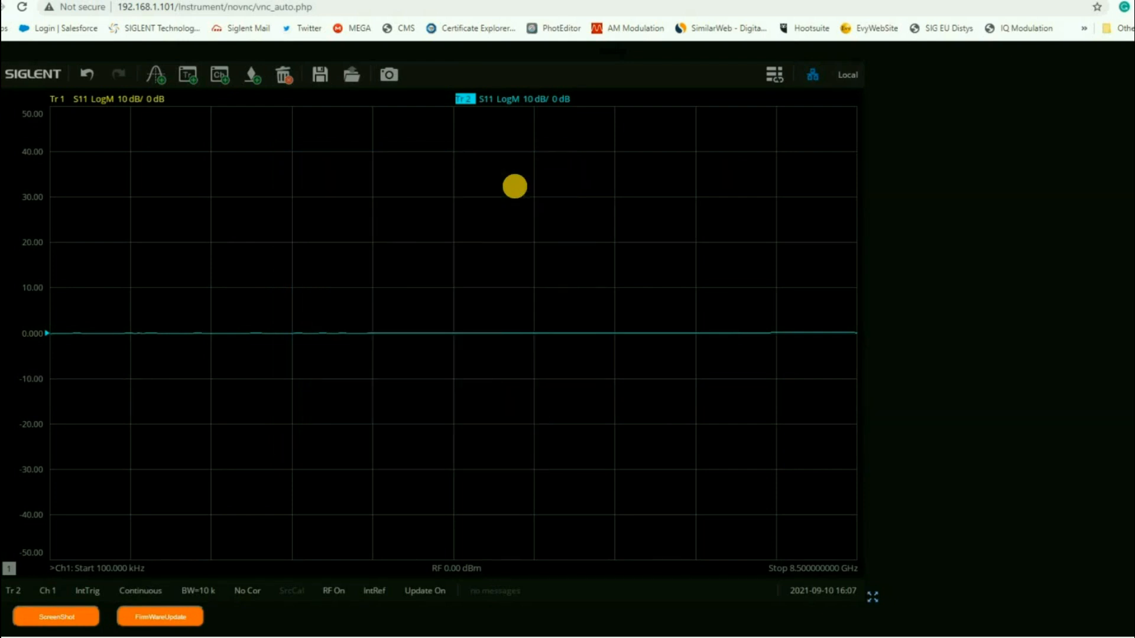
pyautogui.moveTo(400, 158)
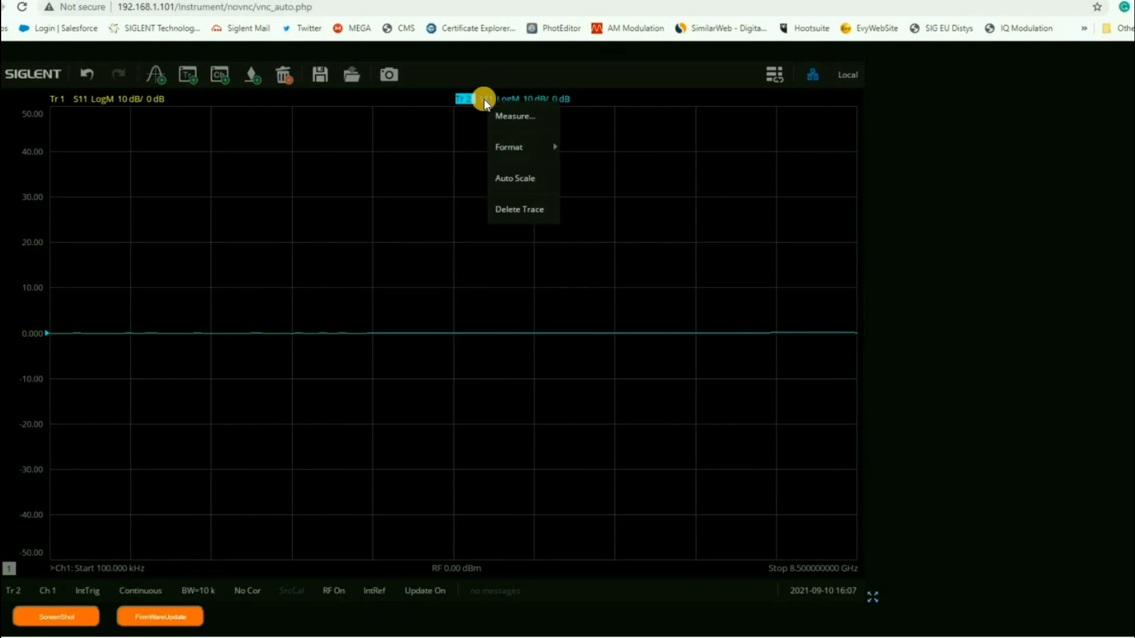
pyautogui.moveTo(509, 146)
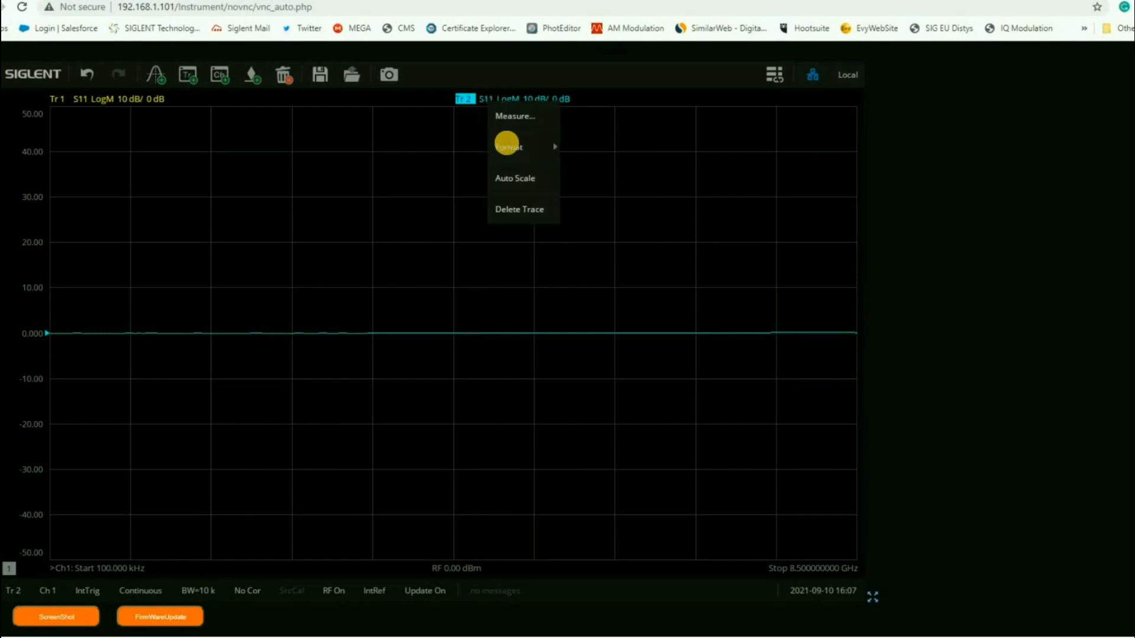
# Switch Tr2's display format to Smith chart
pyautogui.click(509, 147)
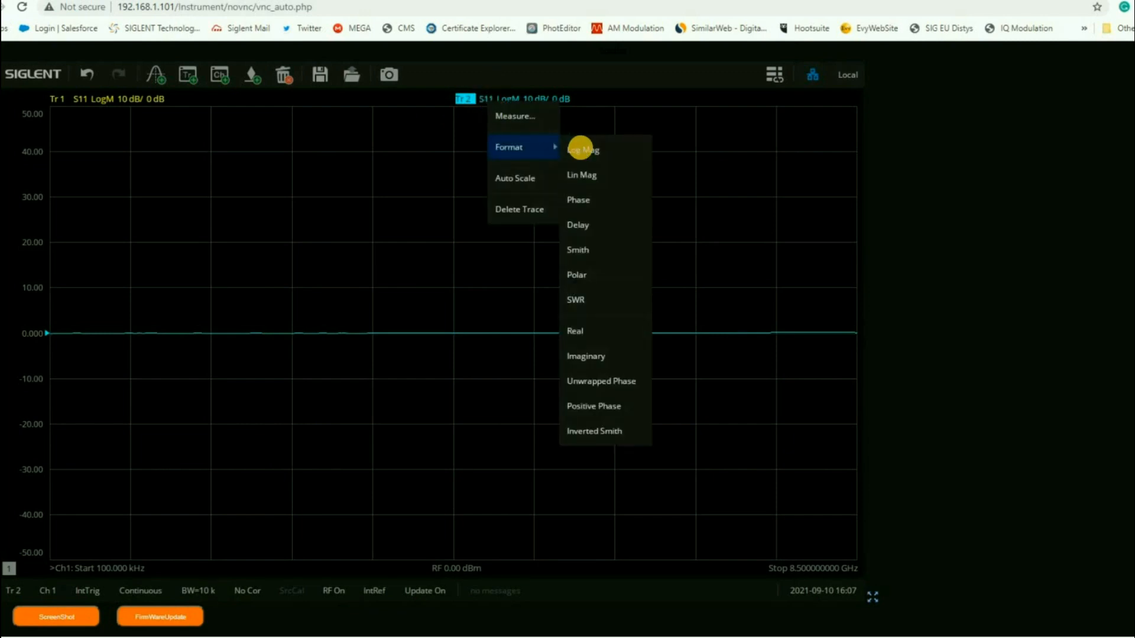
pyautogui.moveTo(608, 239)
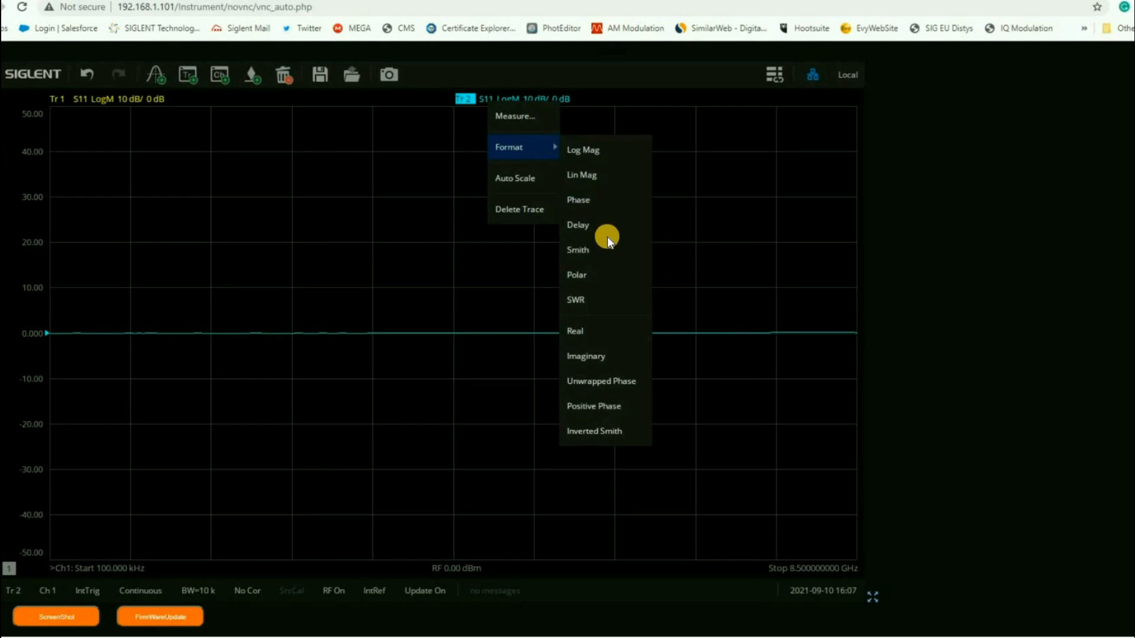
pyautogui.moveTo(579, 250)
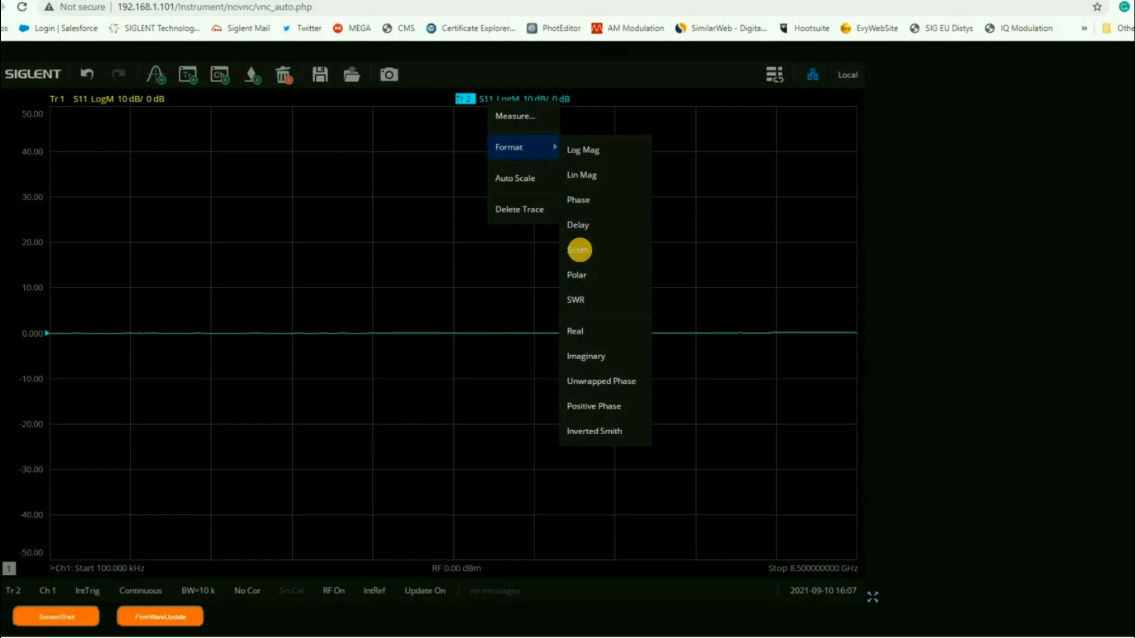
pyautogui.click(579, 249)
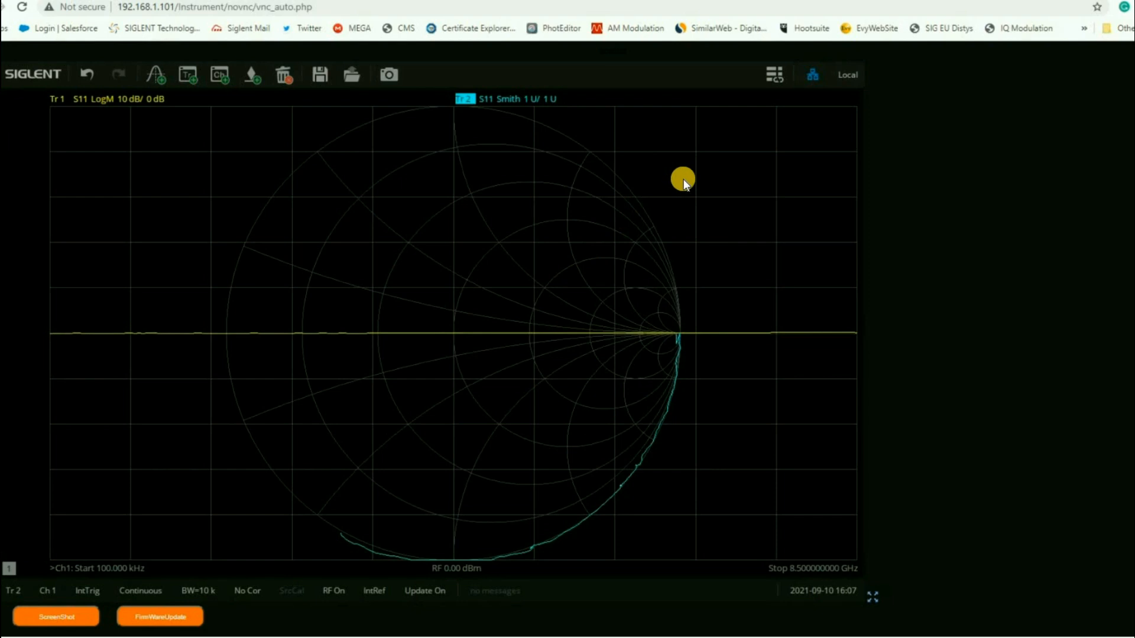
pyautogui.moveTo(353, 460)
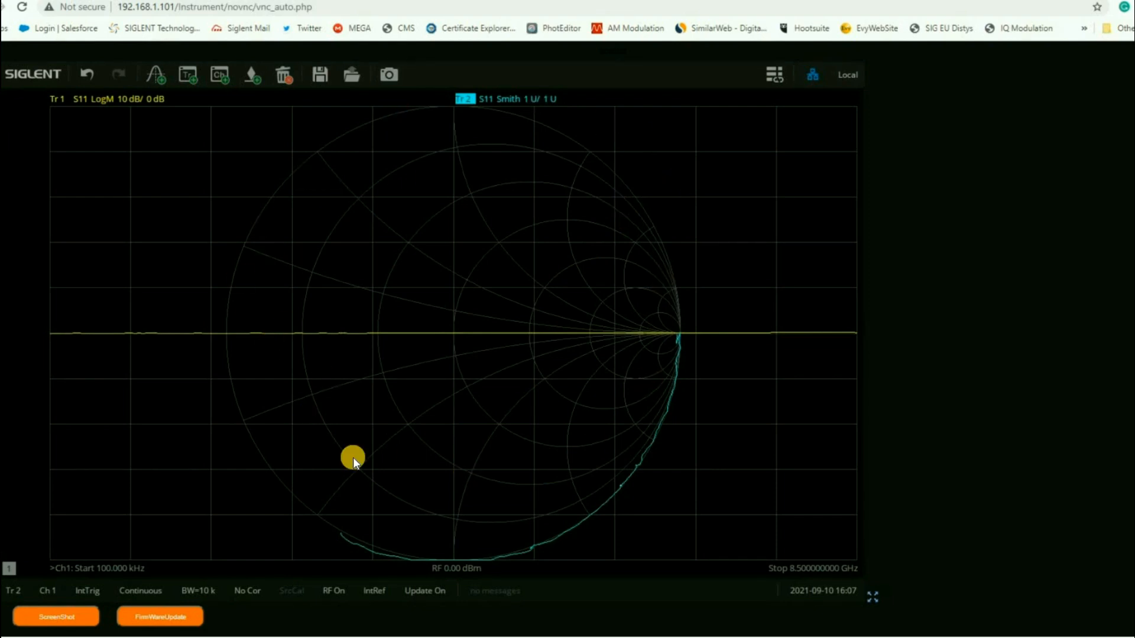
pyautogui.moveTo(646, 258)
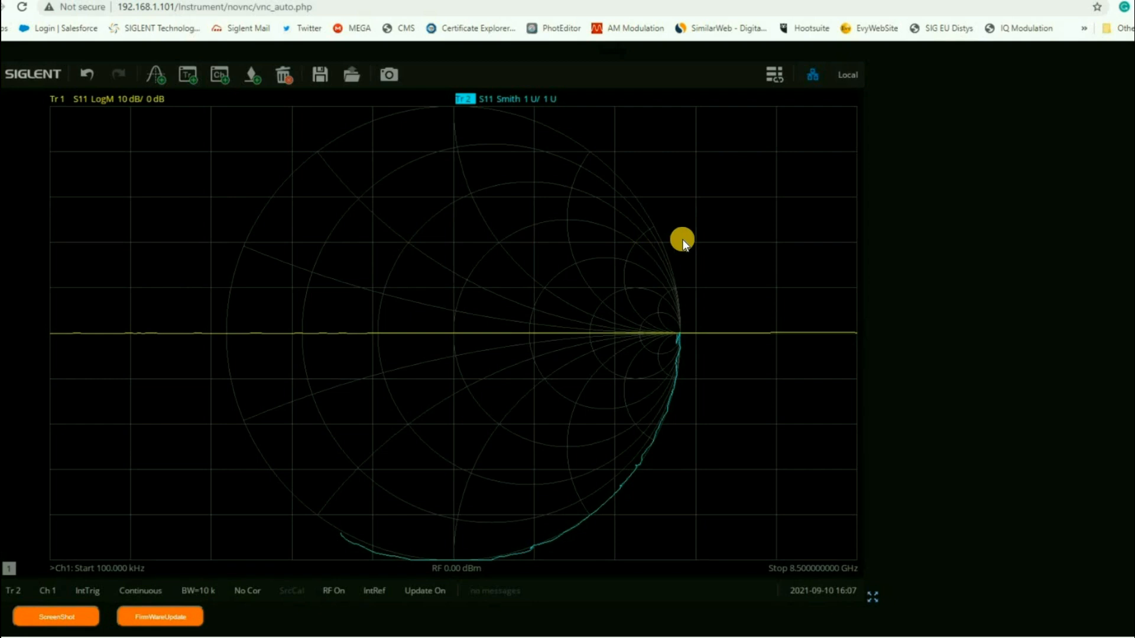
pyautogui.moveTo(536, 99)
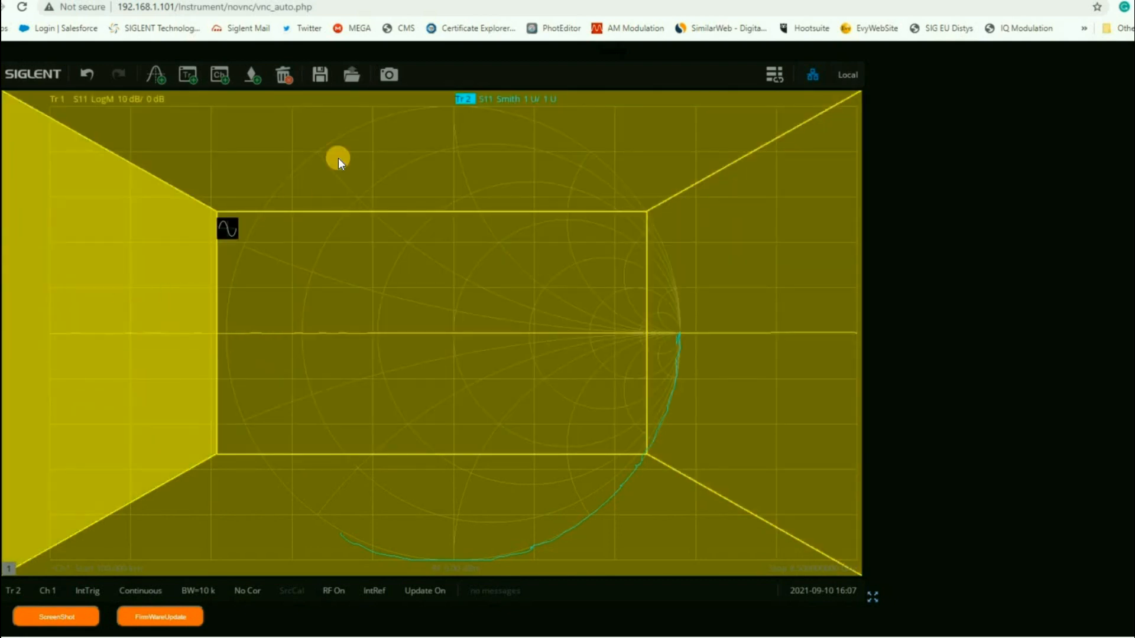
# Drag the Tr2 Smith chart into its own window and reposition marker 1 on the LogMag trace
pyautogui.moveTo(227, 229); pyautogui.dragTo(299, 429)
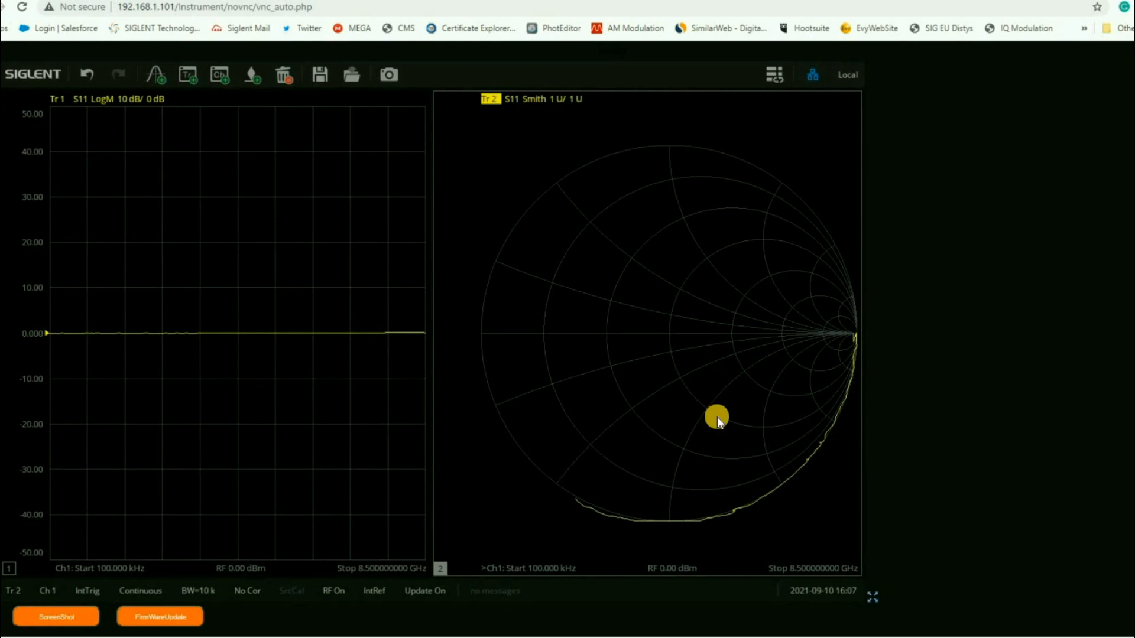
pyautogui.moveTo(444, 556)
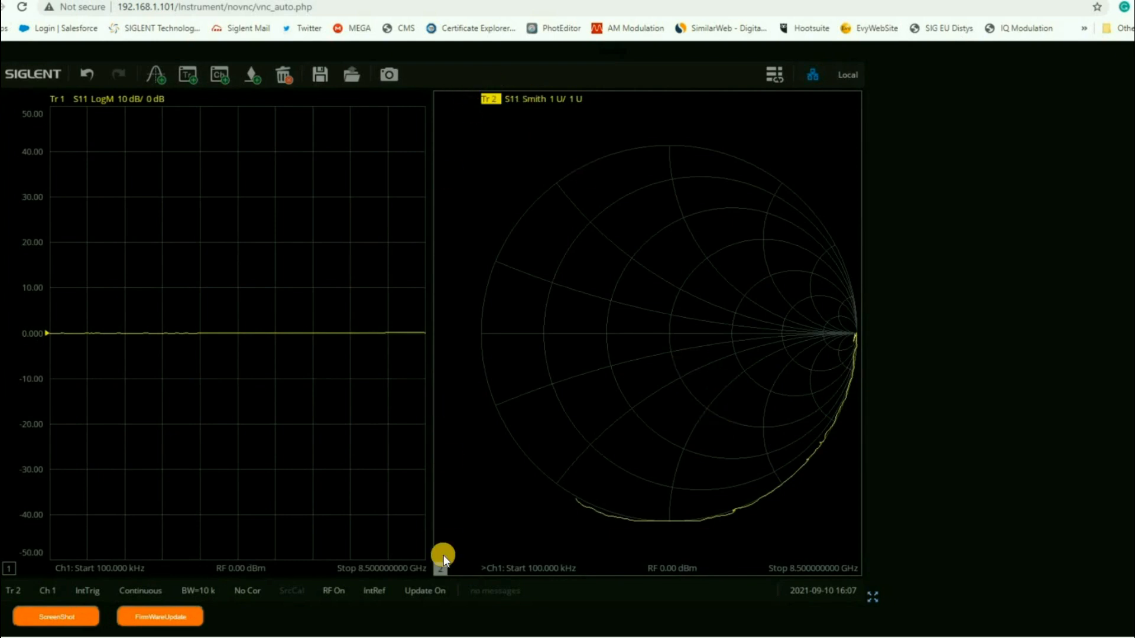
pyautogui.moveTo(69, 590)
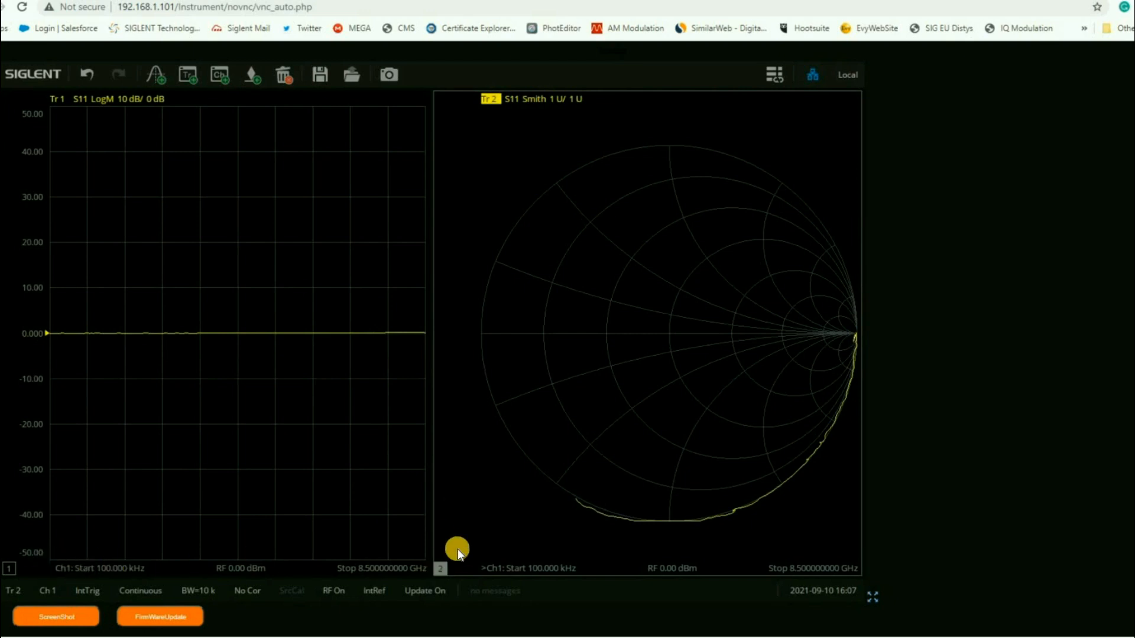
pyautogui.moveTo(99, 564)
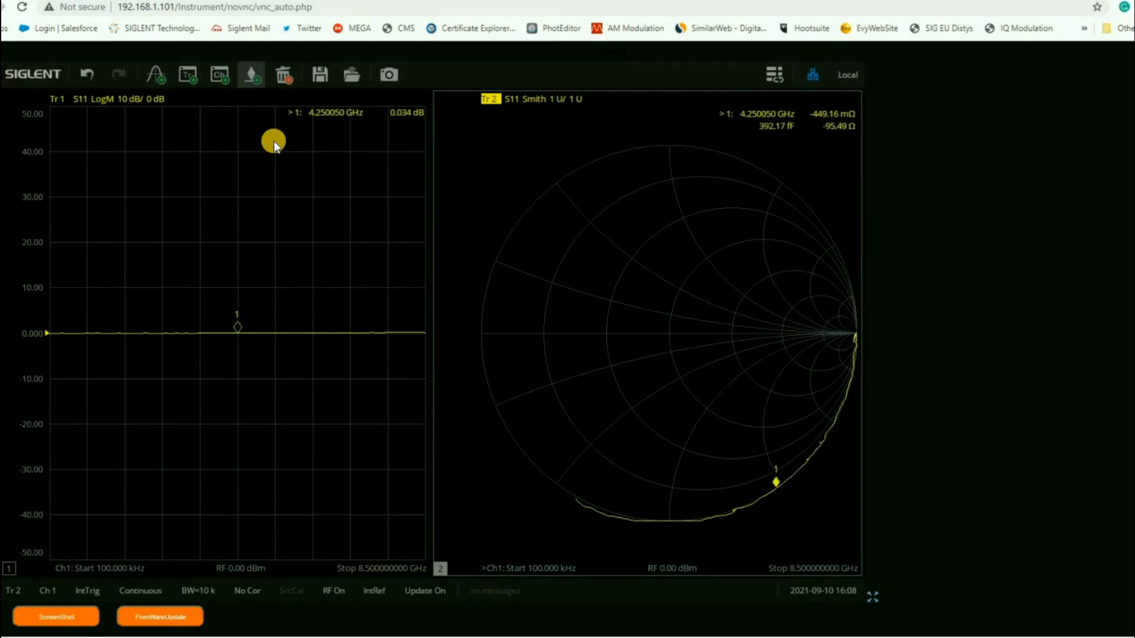
pyautogui.click(214, 323)
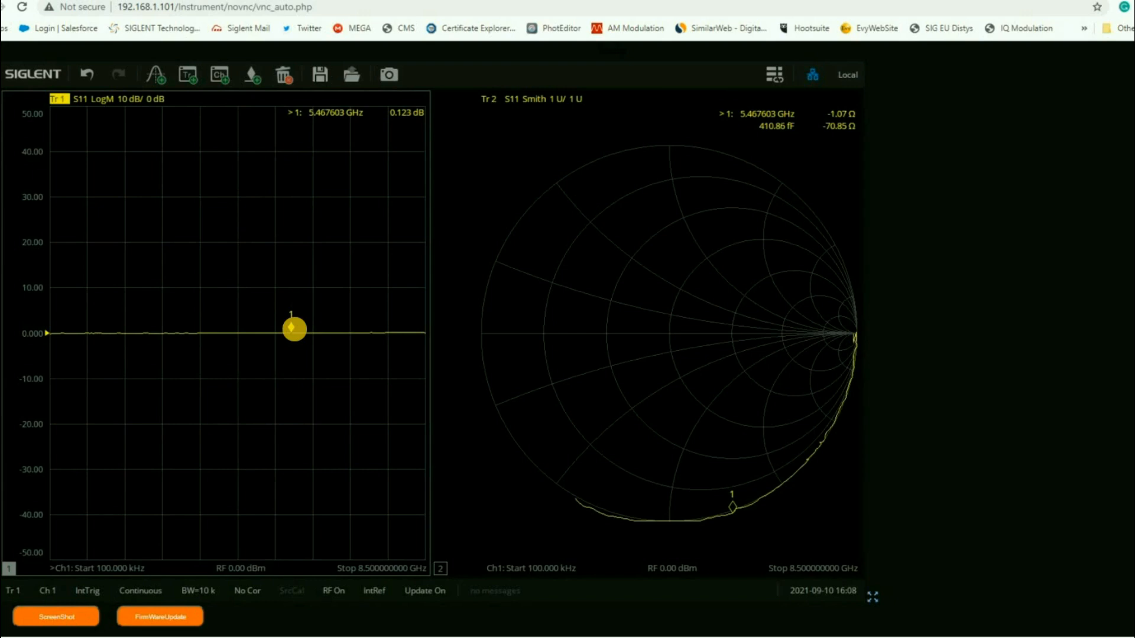
# Add a new channel window containing trace Tr3 measuring S11 log magnitude
pyautogui.click(219, 74)
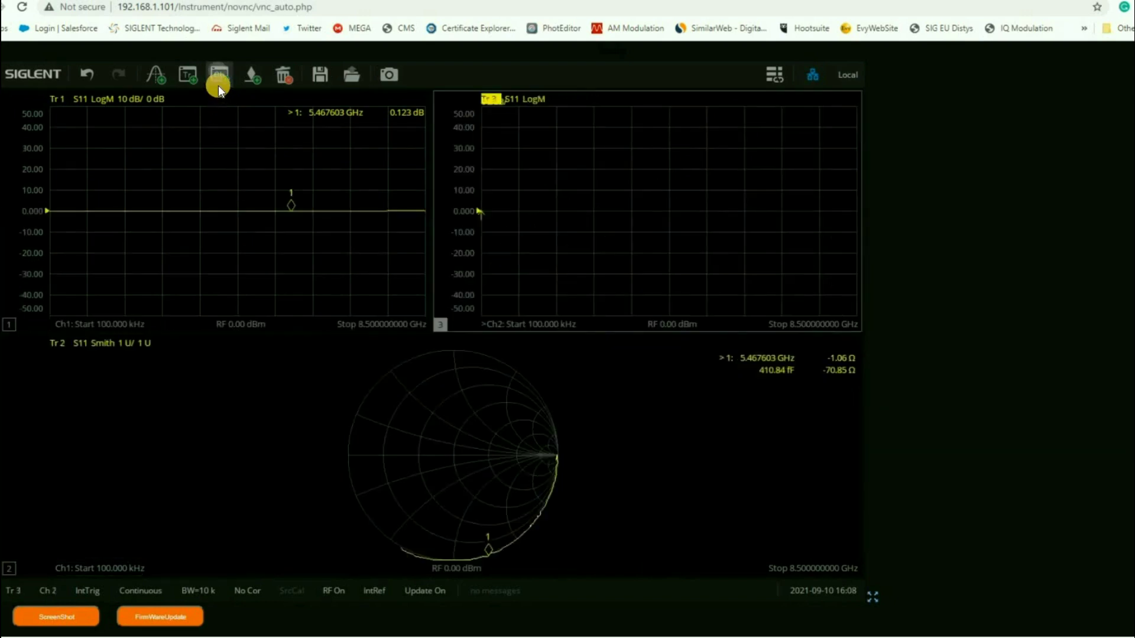
pyautogui.click(219, 74)
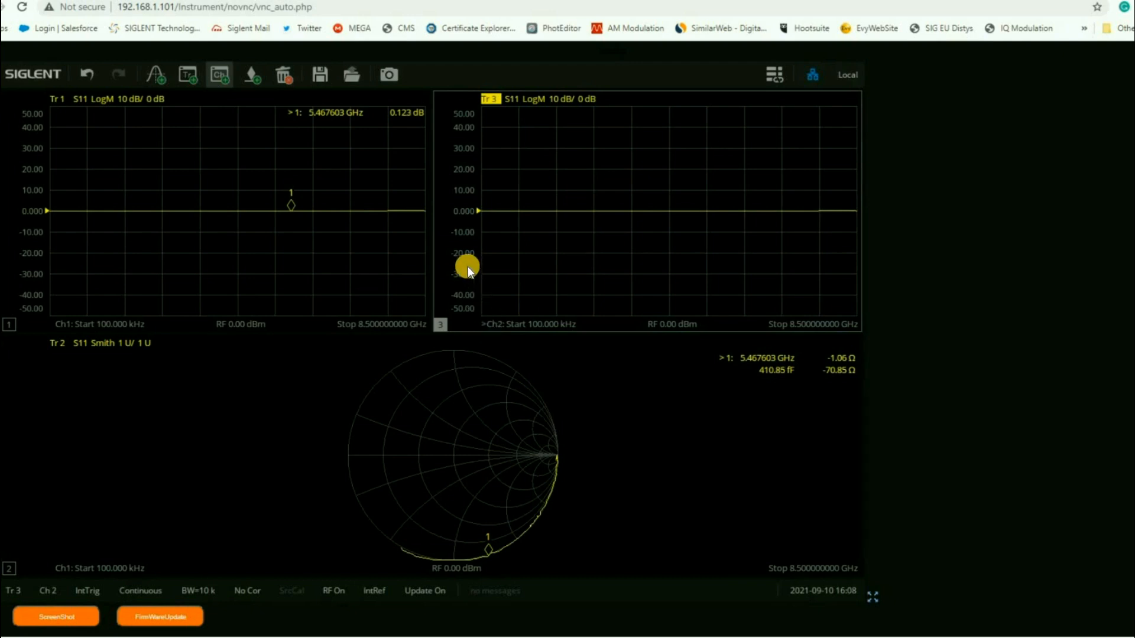
pyautogui.moveTo(450, 258)
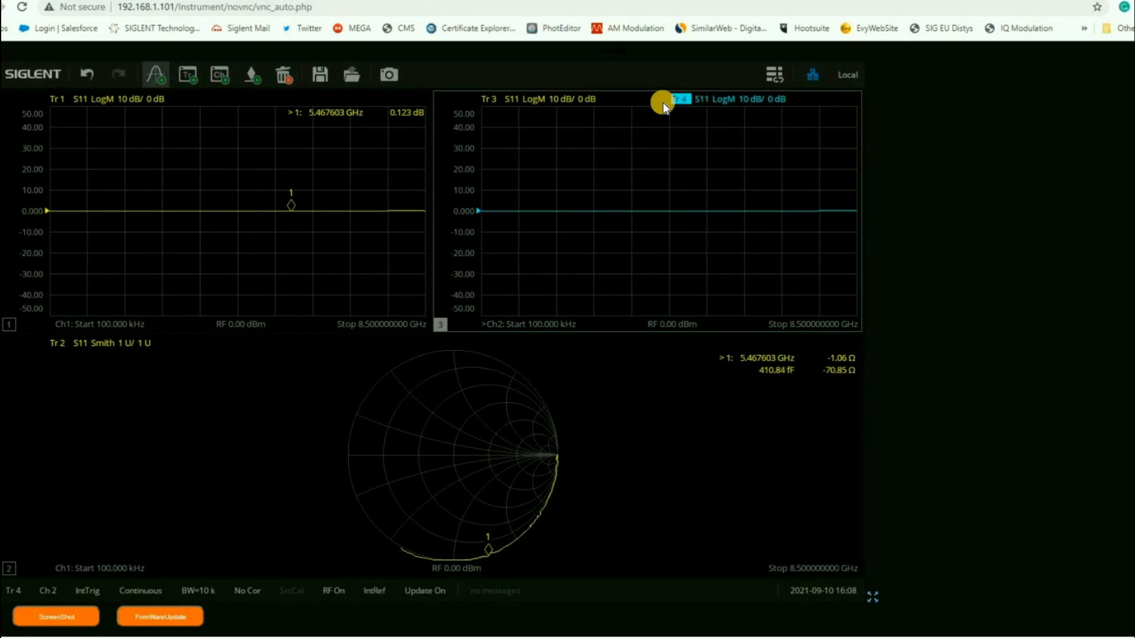
pyautogui.moveTo(604, 141)
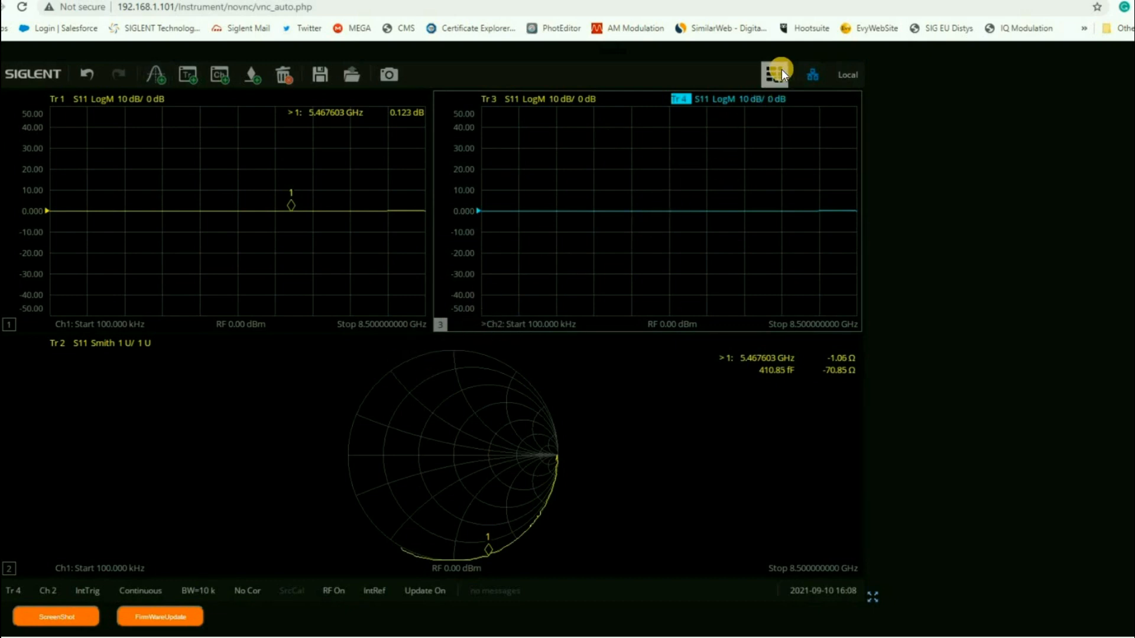
# Reopen the Utility settings on the System tab and show the on-screen hardkey panel
pyautogui.click(774, 74)
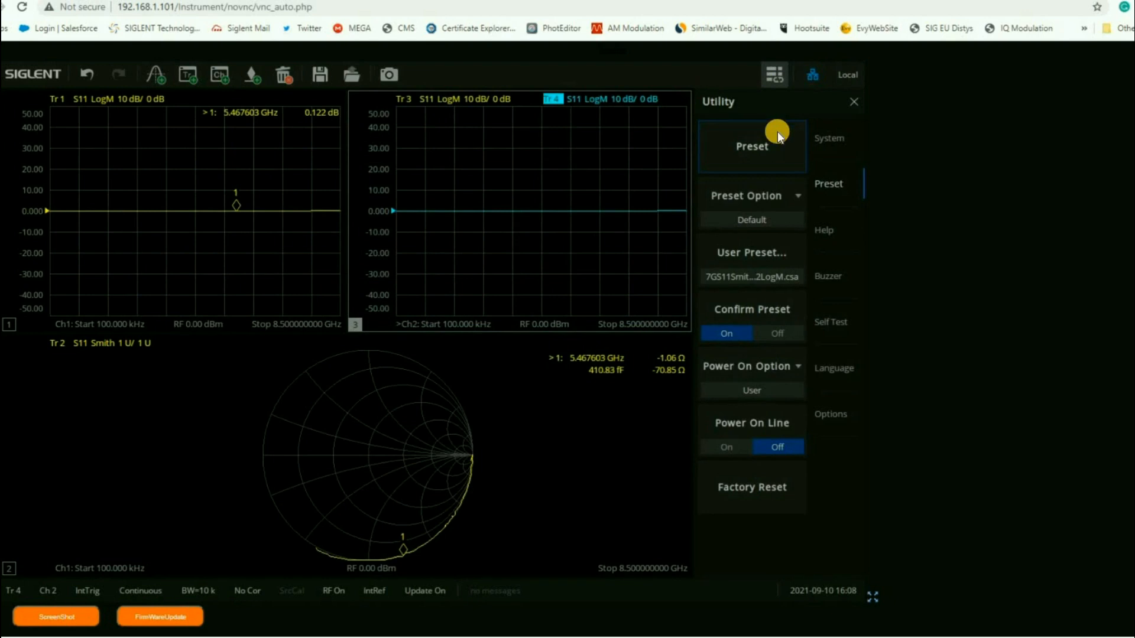
pyautogui.click(830, 138)
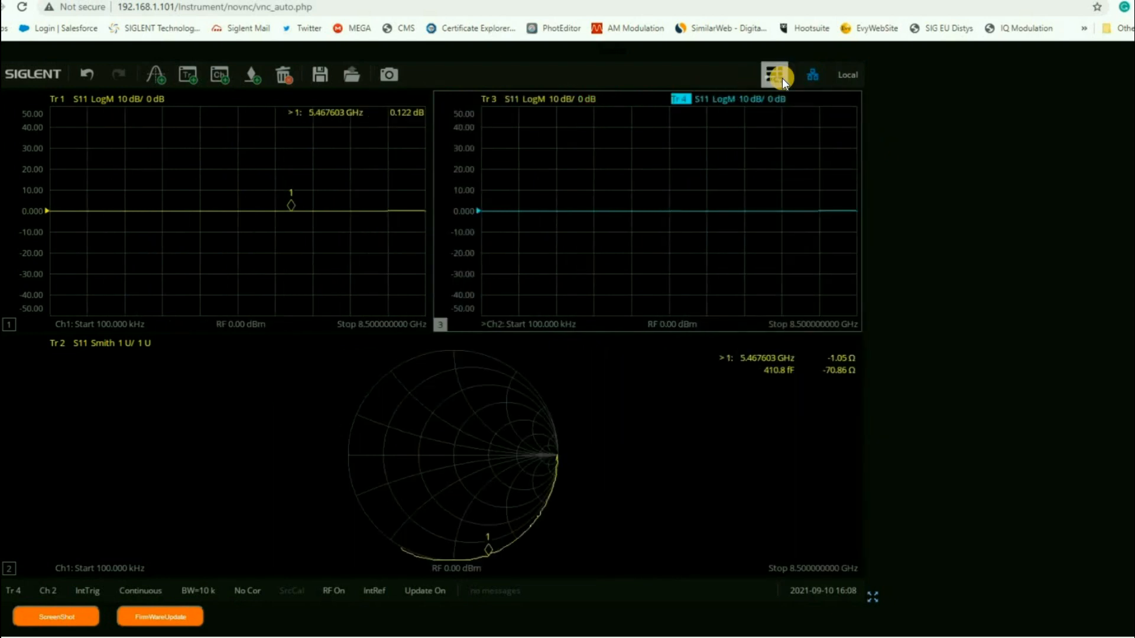
pyautogui.click(774, 74)
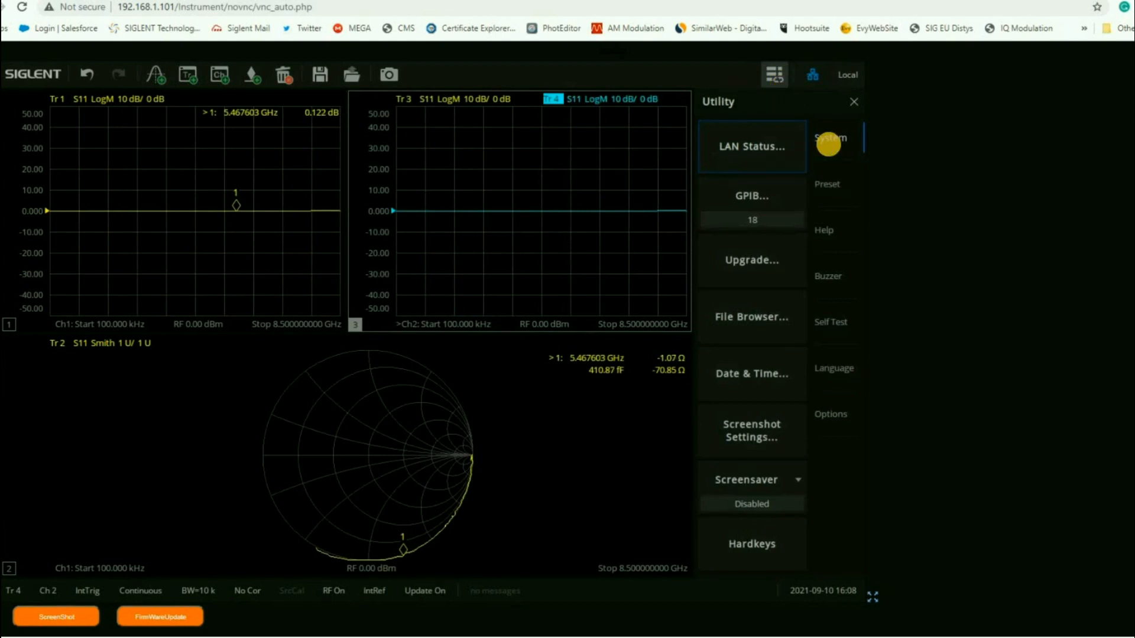
pyautogui.moveTo(754, 555)
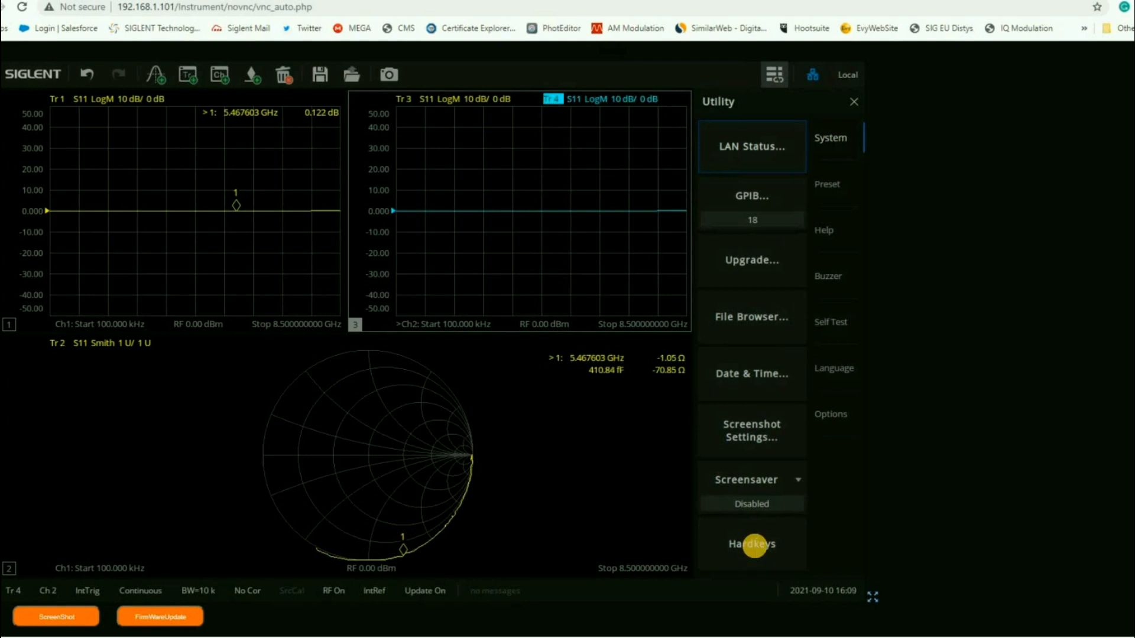
pyautogui.moveTo(752, 544)
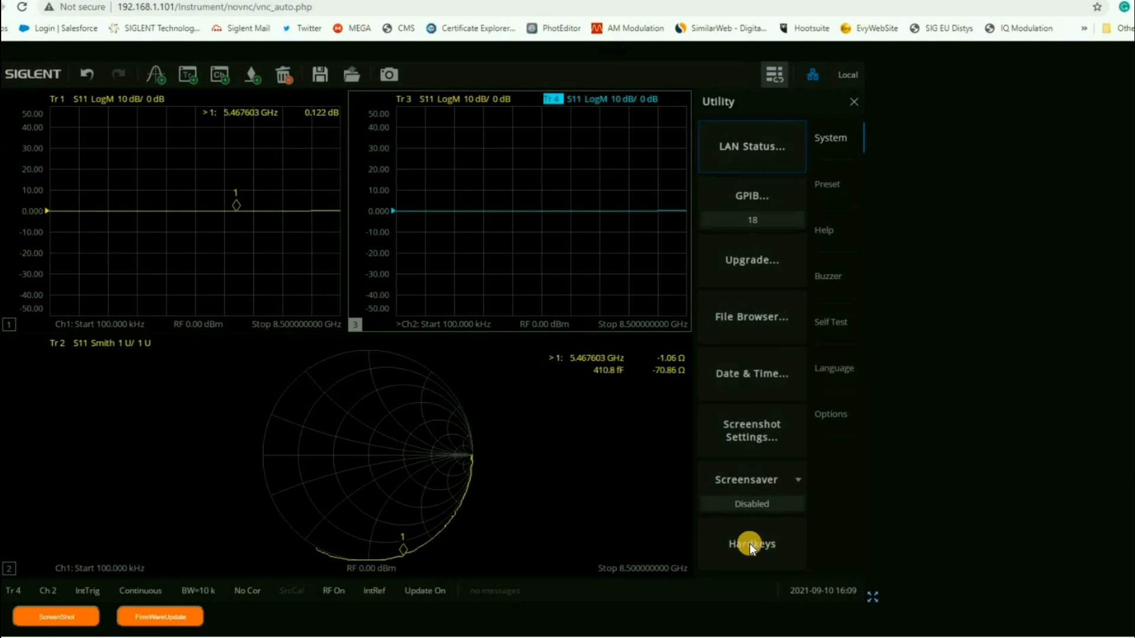
pyautogui.click(751, 544)
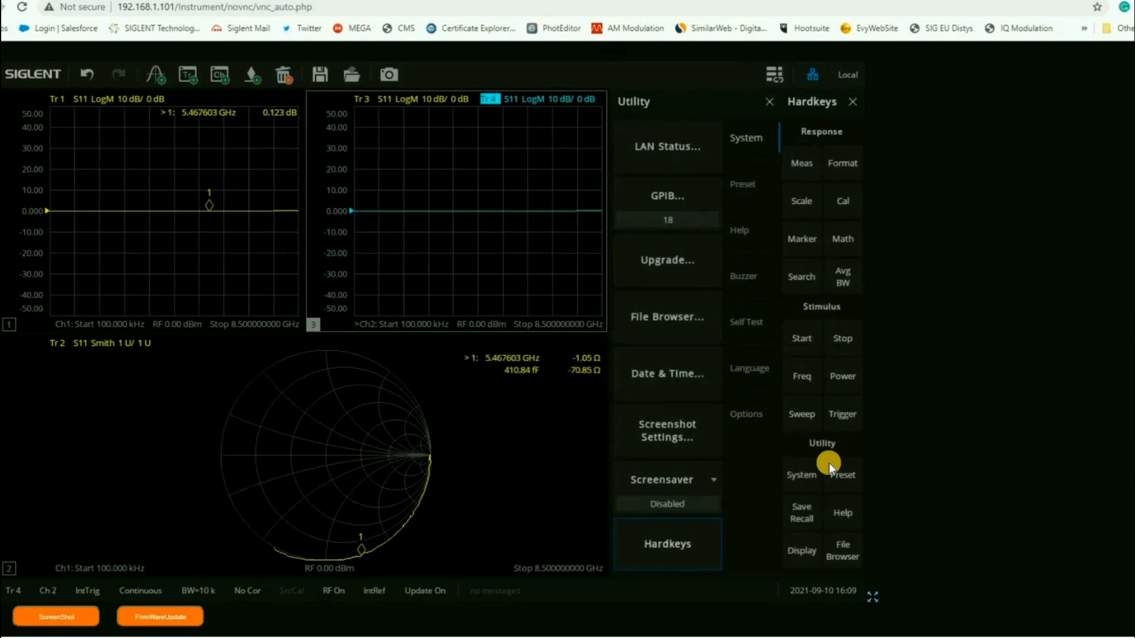
pyautogui.moveTo(759, 375)
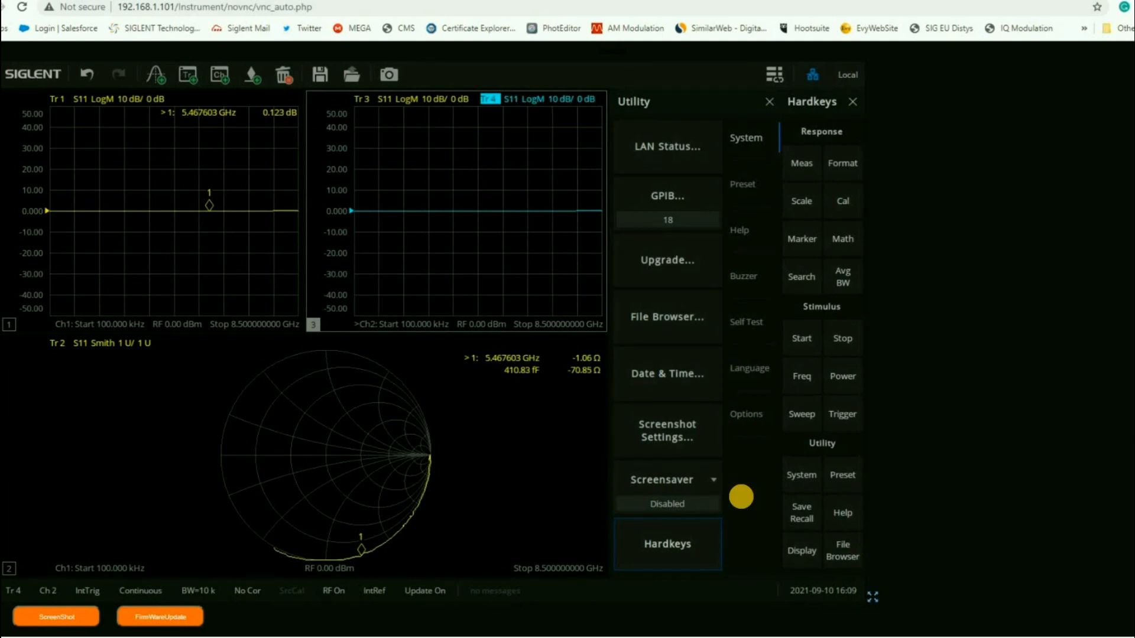
# Set Ch2 to sweep 9 kHz to 5 GHz, then delete trace Tr4
pyautogui.click(801, 376)
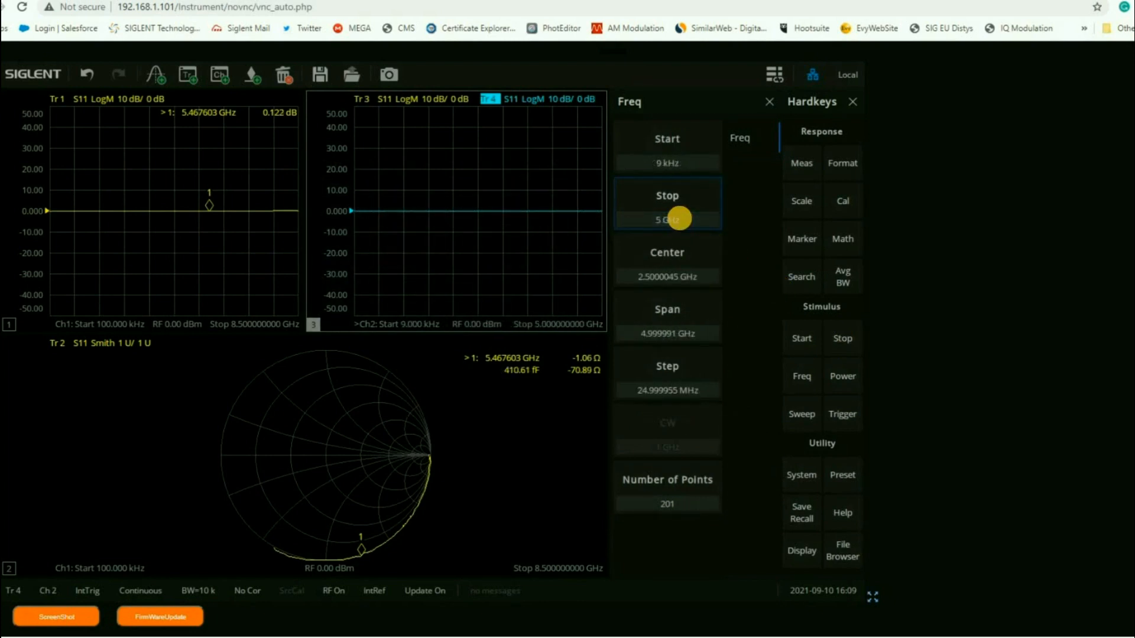
pyautogui.moveTo(525, 312)
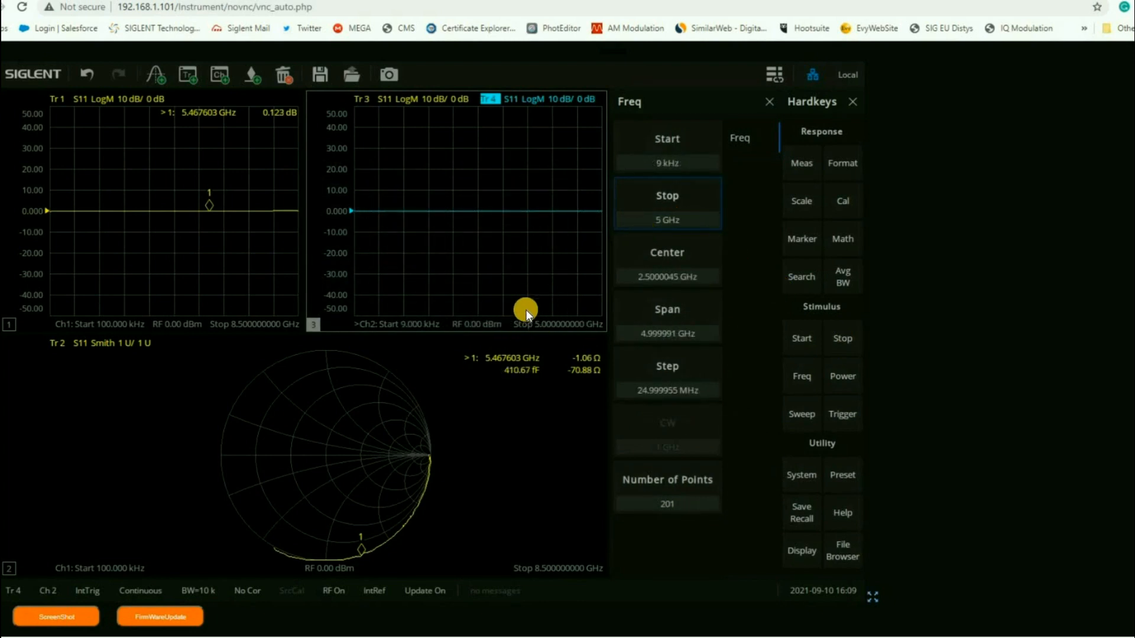
pyautogui.moveTo(217, 320)
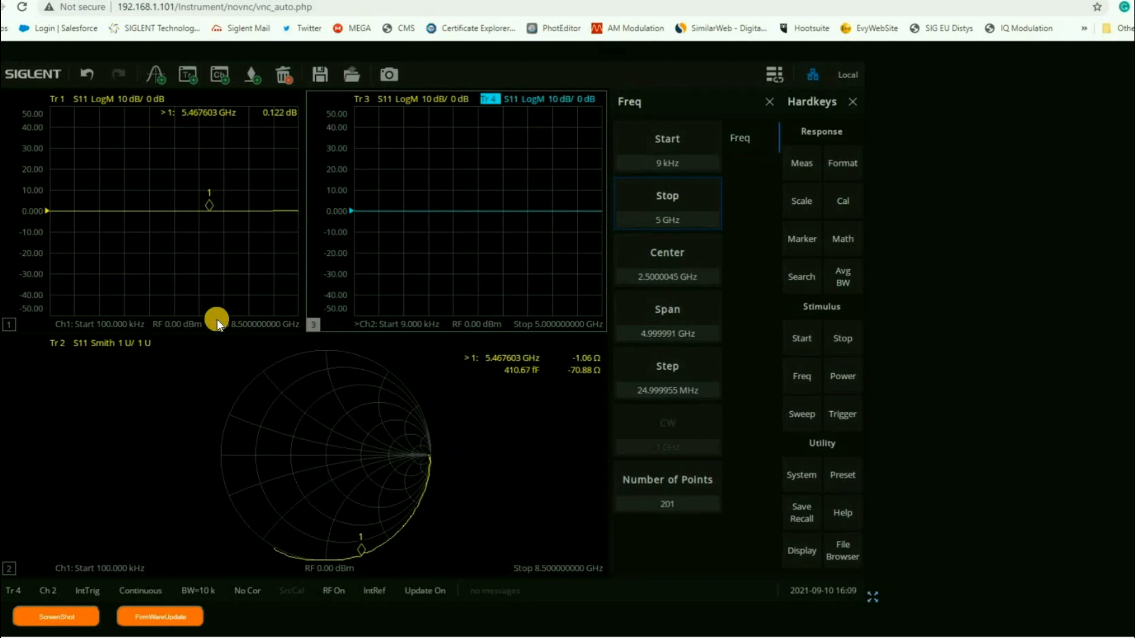
pyautogui.moveTo(543, 336)
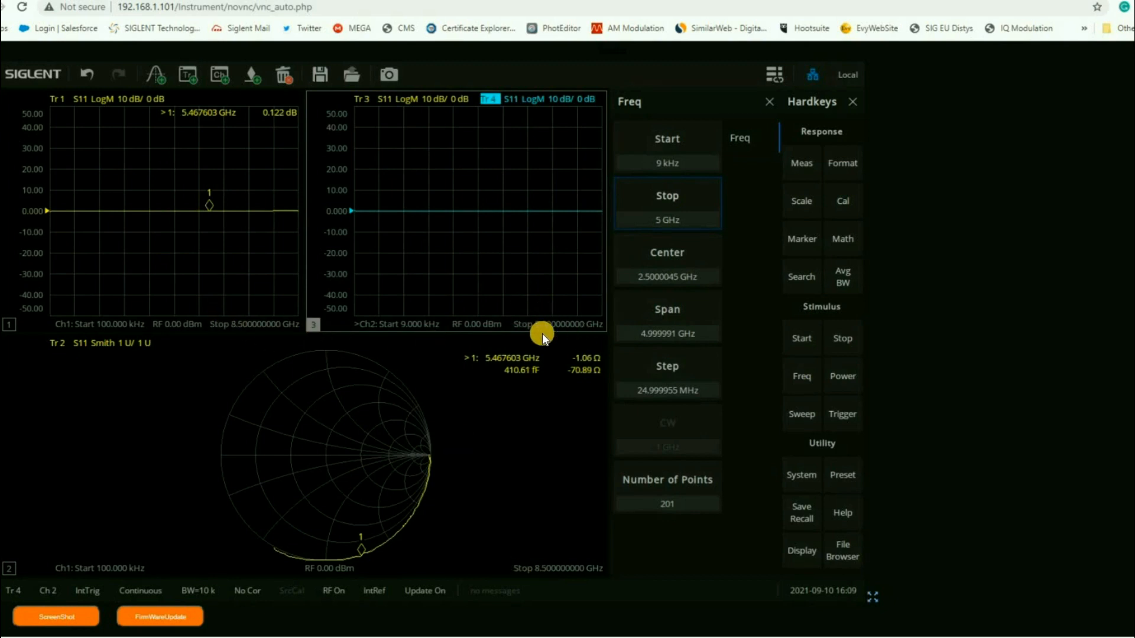
pyautogui.moveTo(543, 338)
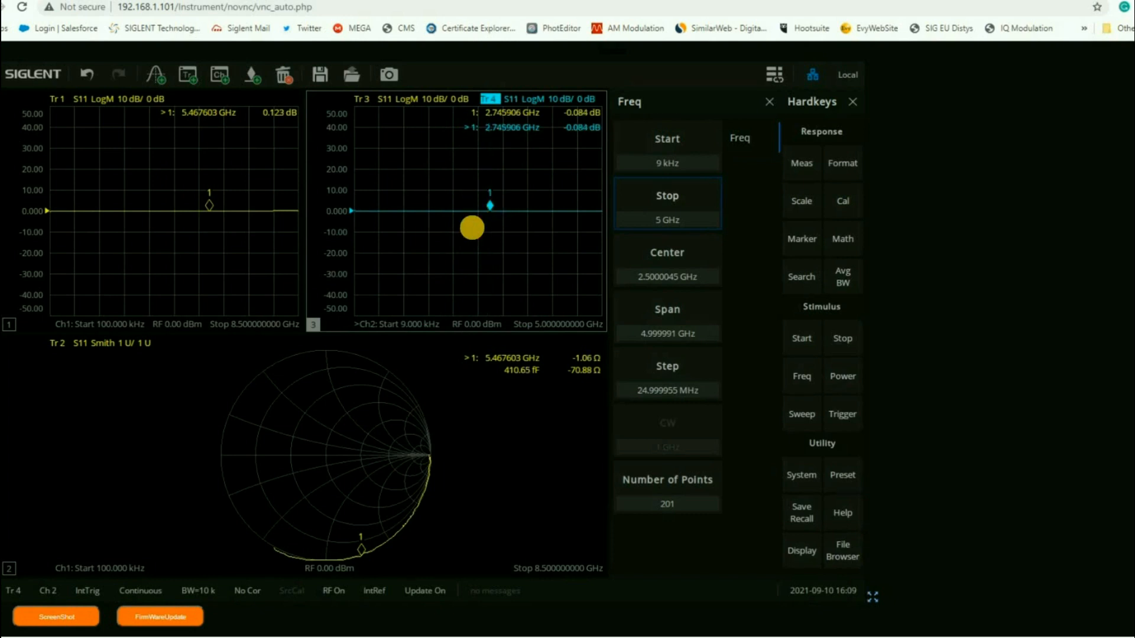
pyautogui.click(768, 101)
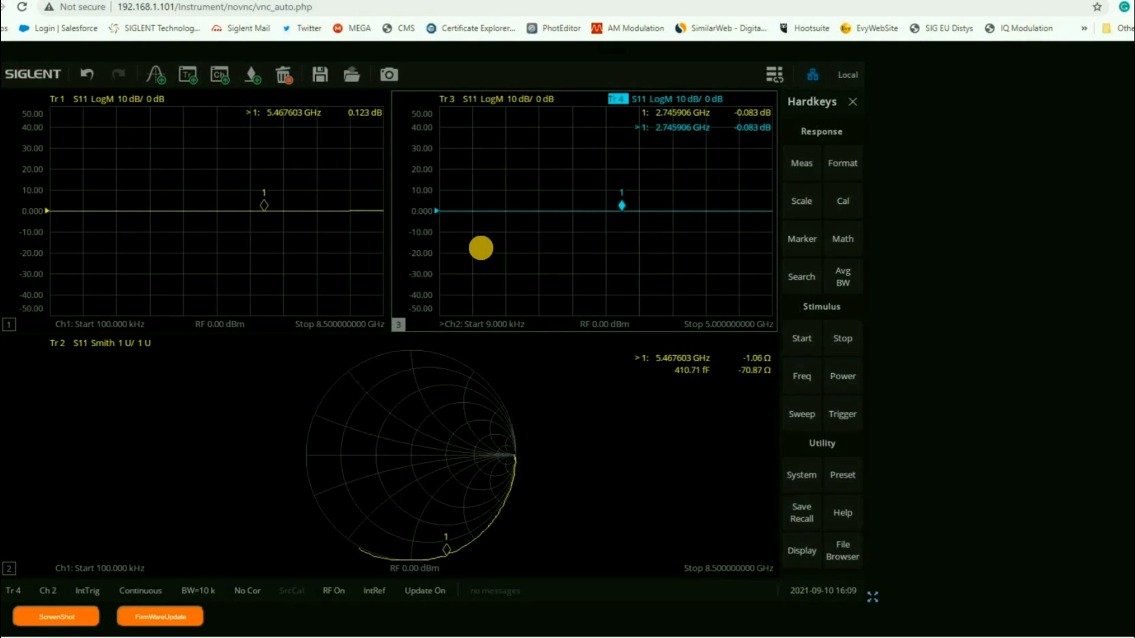
pyautogui.click(283, 75)
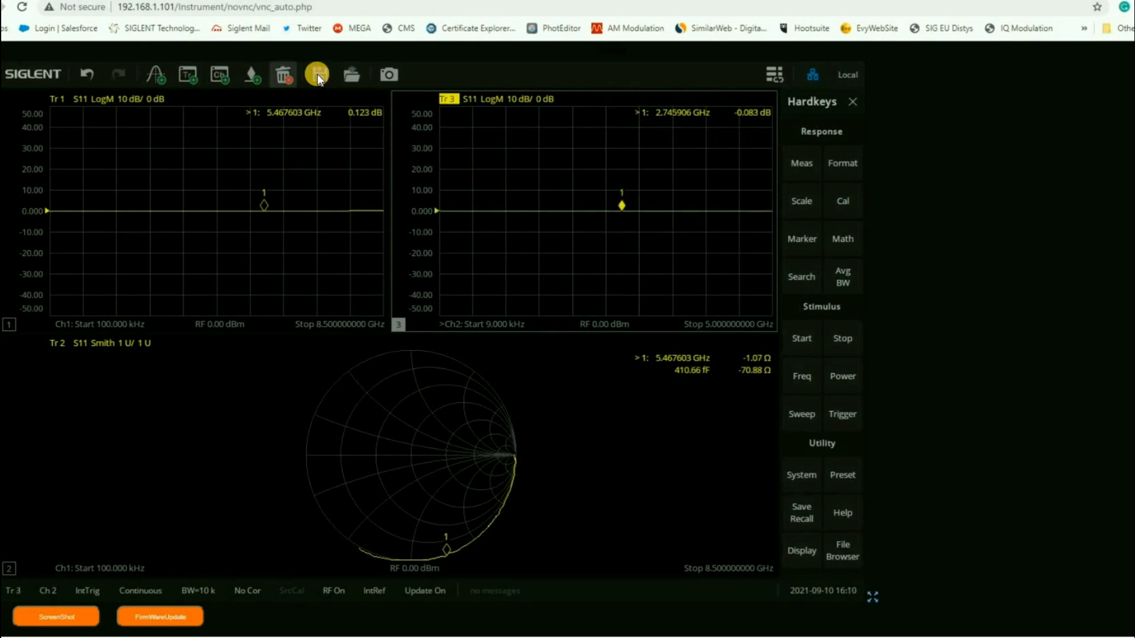
# Delete Tr3 with its window, make Tr1 active, then press Undo
pyautogui.click(284, 75)
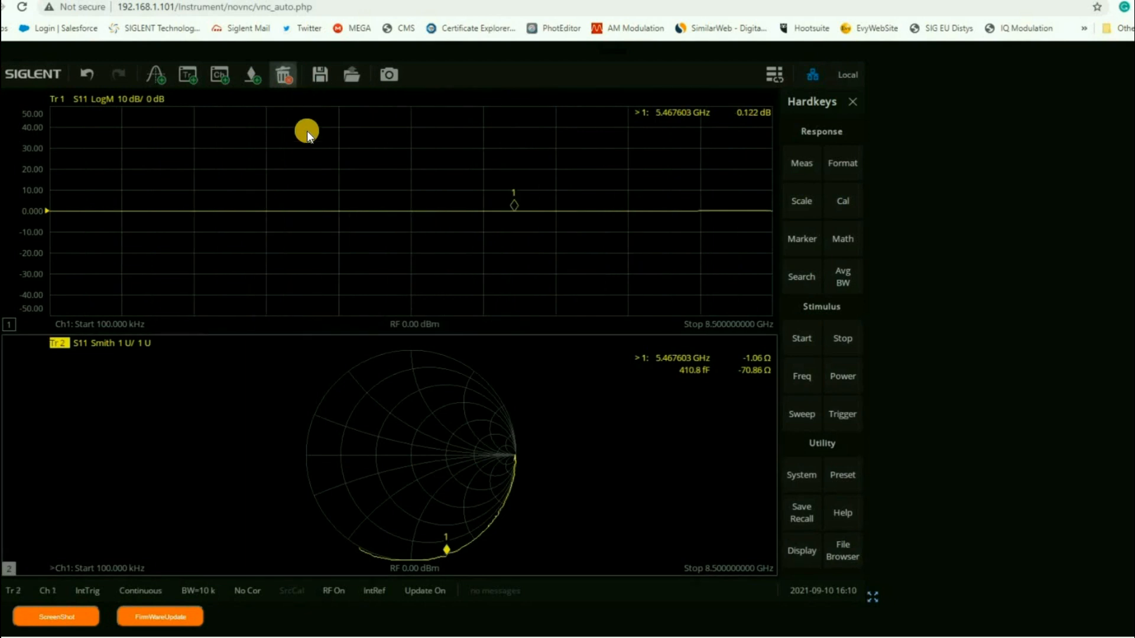
pyautogui.click(293, 113)
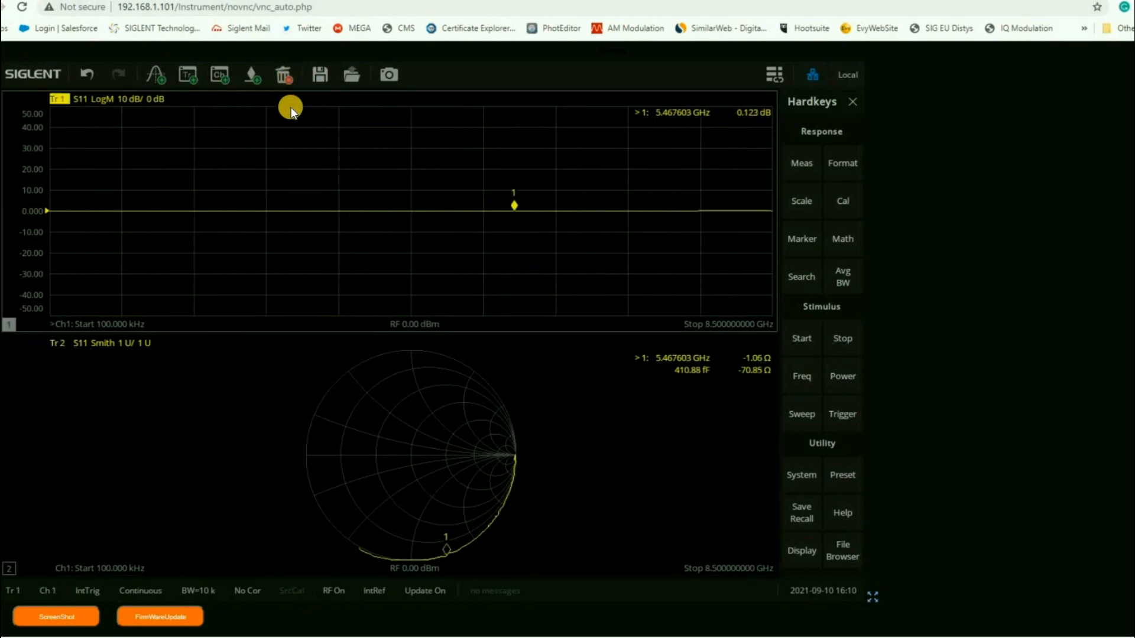
pyautogui.moveTo(289, 110)
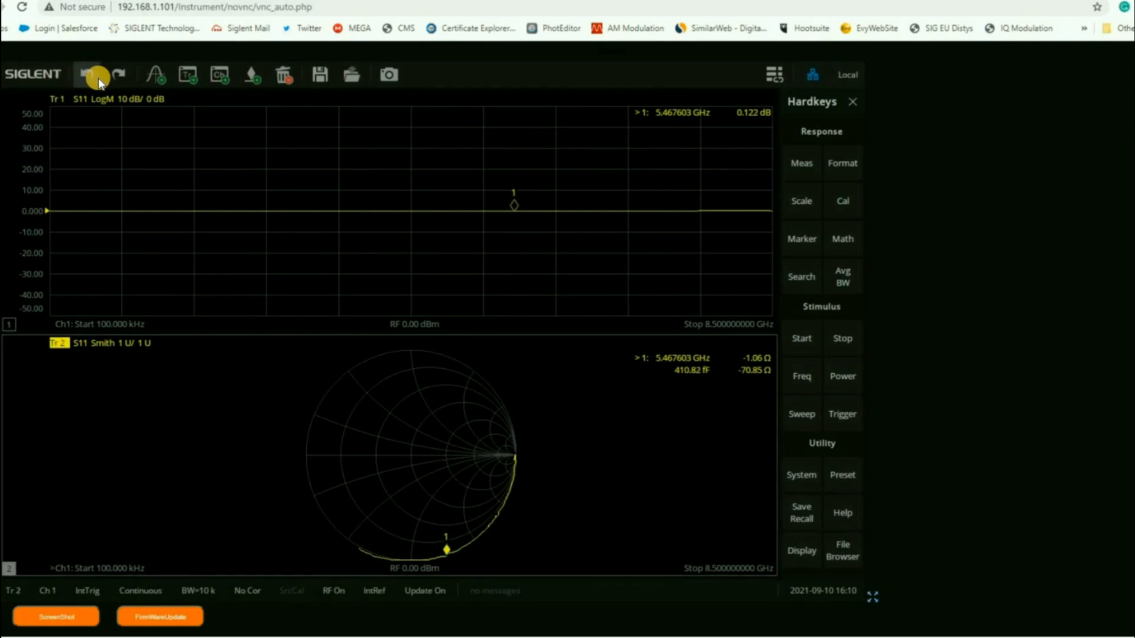
pyautogui.click(94, 74)
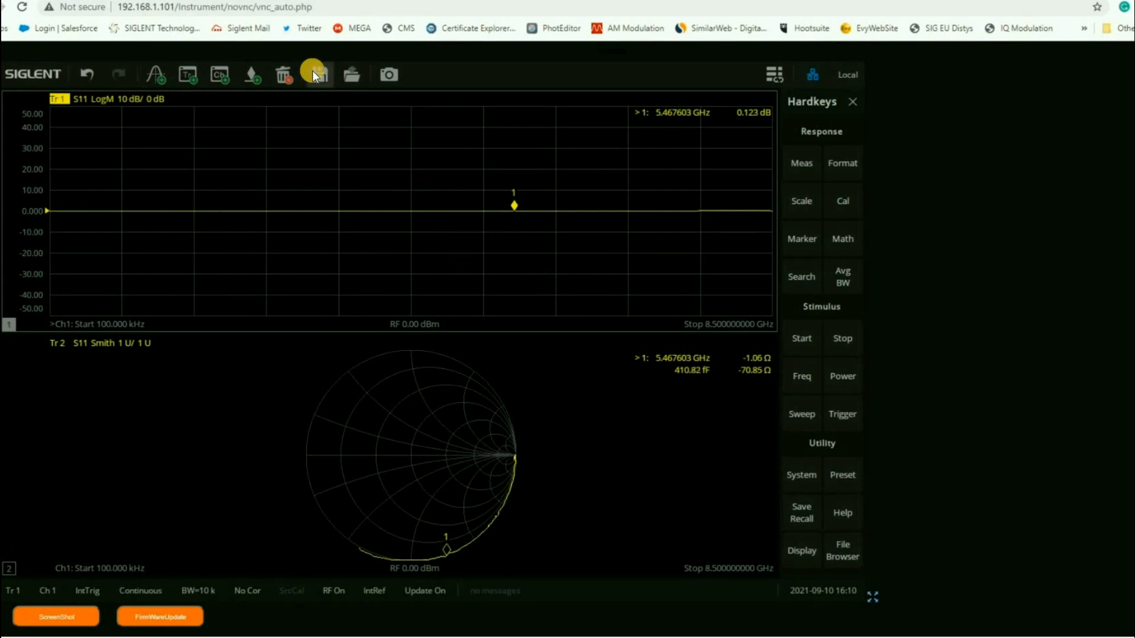
pyautogui.click(319, 74)
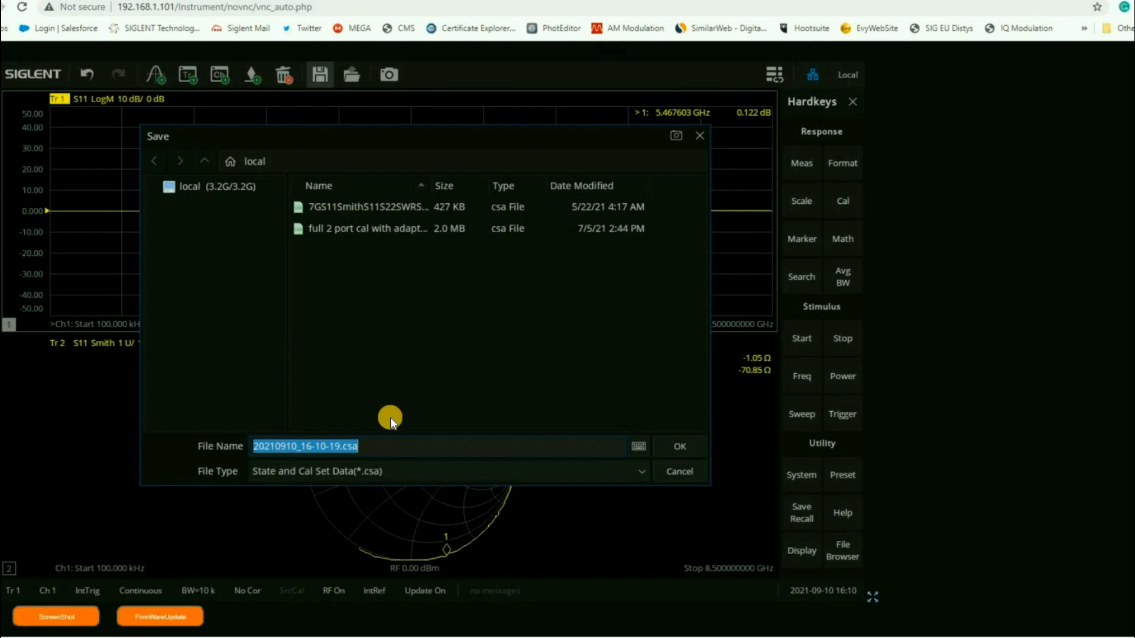
pyautogui.click(641, 471)
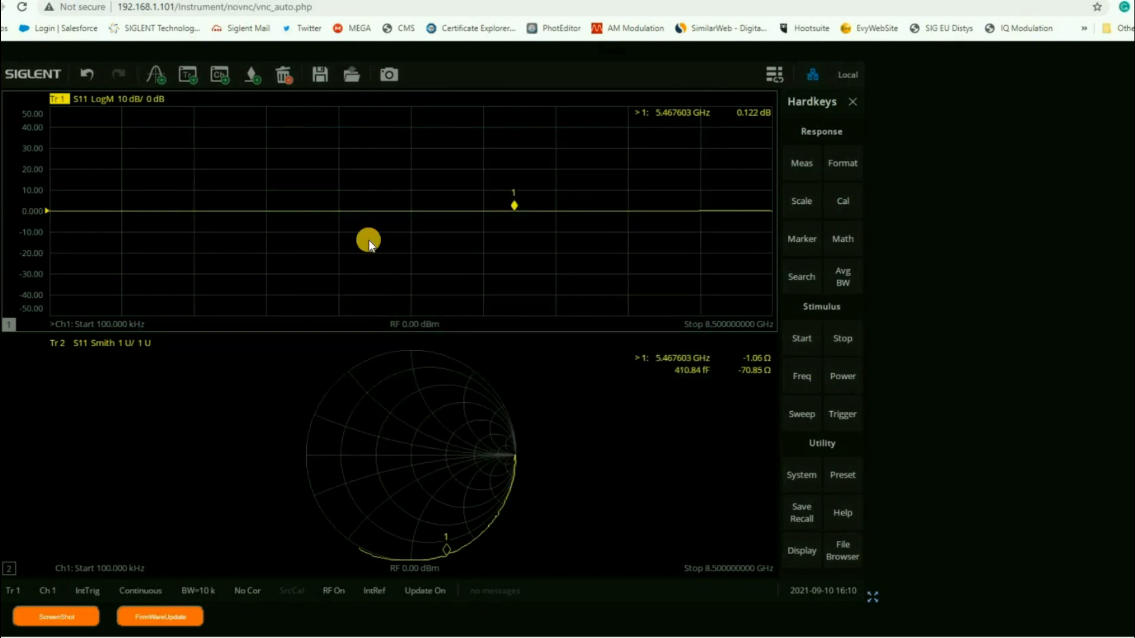
pyautogui.moveTo(388, 74)
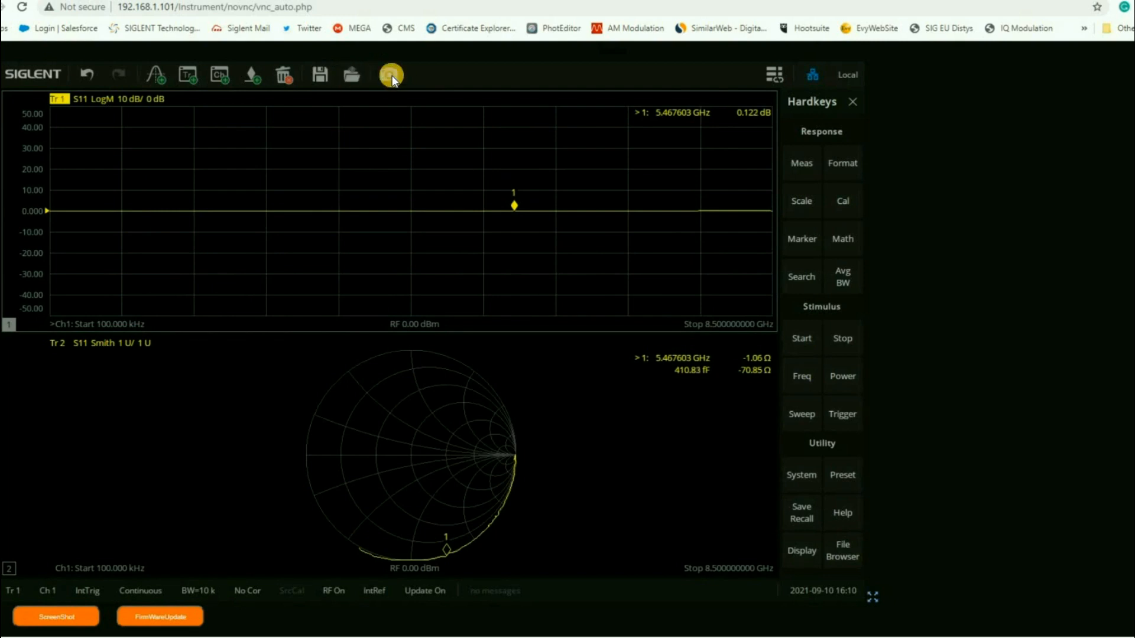
# Preview and save a screenshot of the LogMag-over-Smith display
pyautogui.click(390, 75)
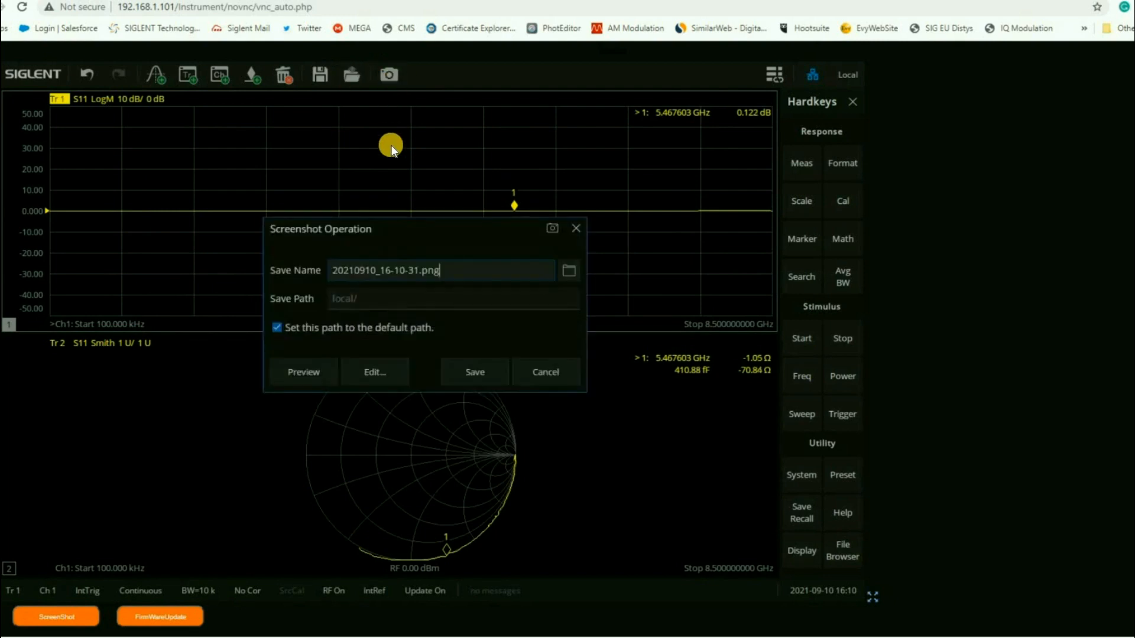
pyautogui.moveTo(412, 295)
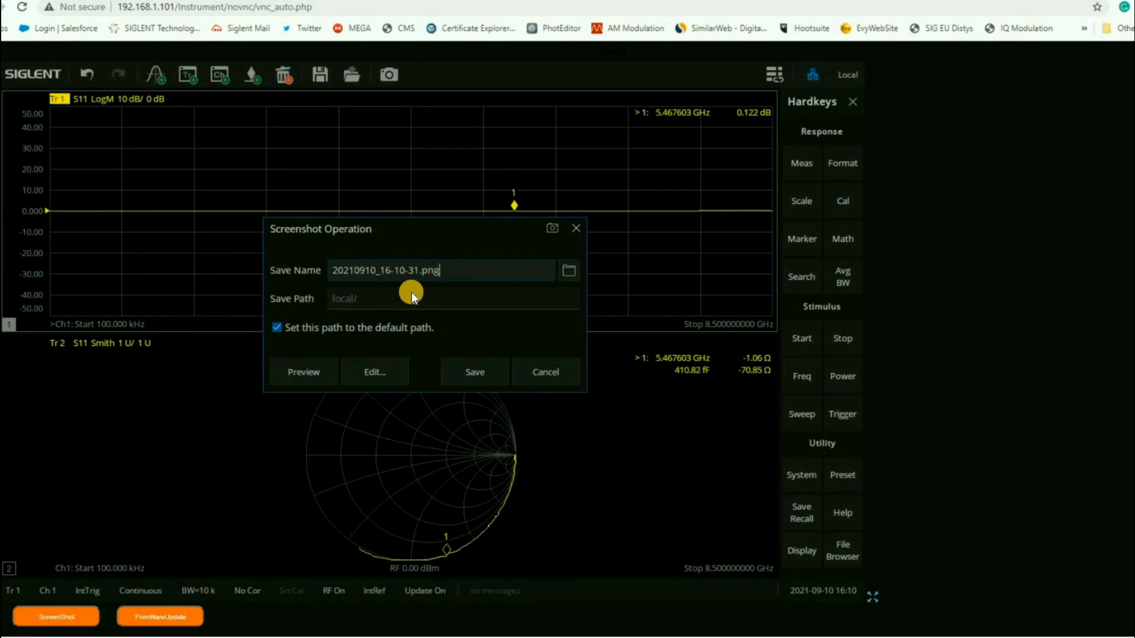
pyautogui.moveTo(552, 226)
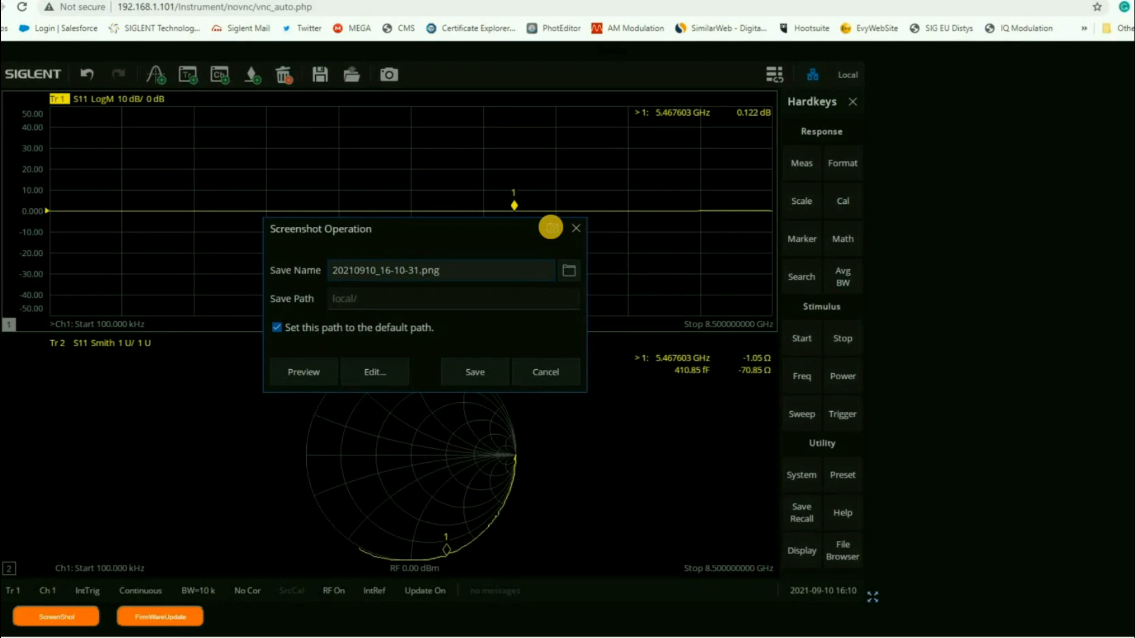
pyautogui.click(303, 372)
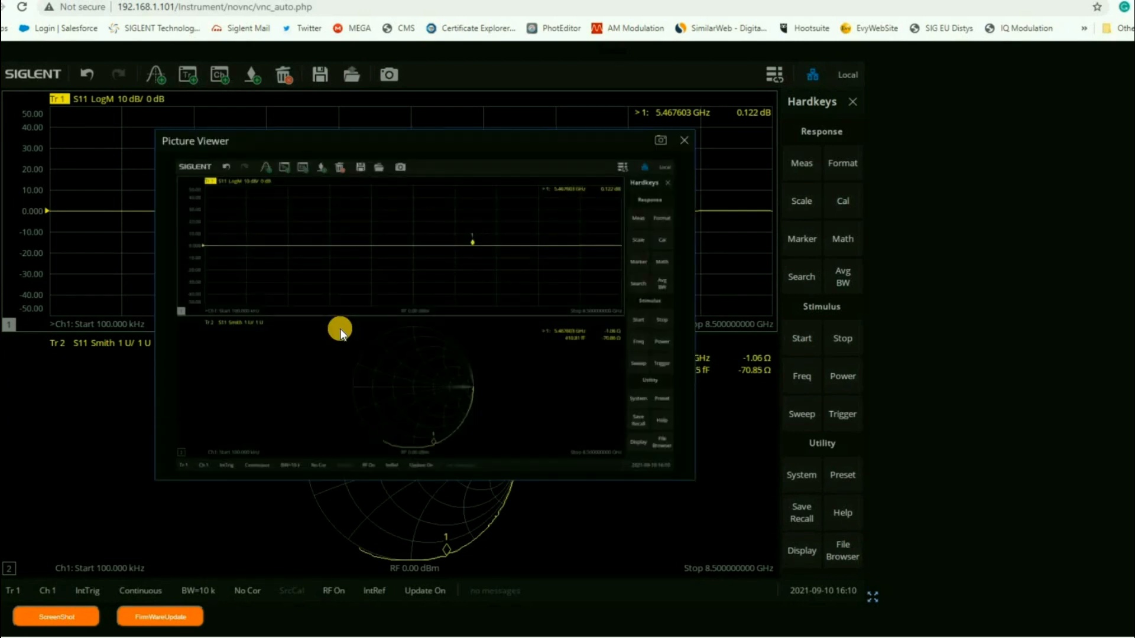
pyautogui.moveTo(481, 330)
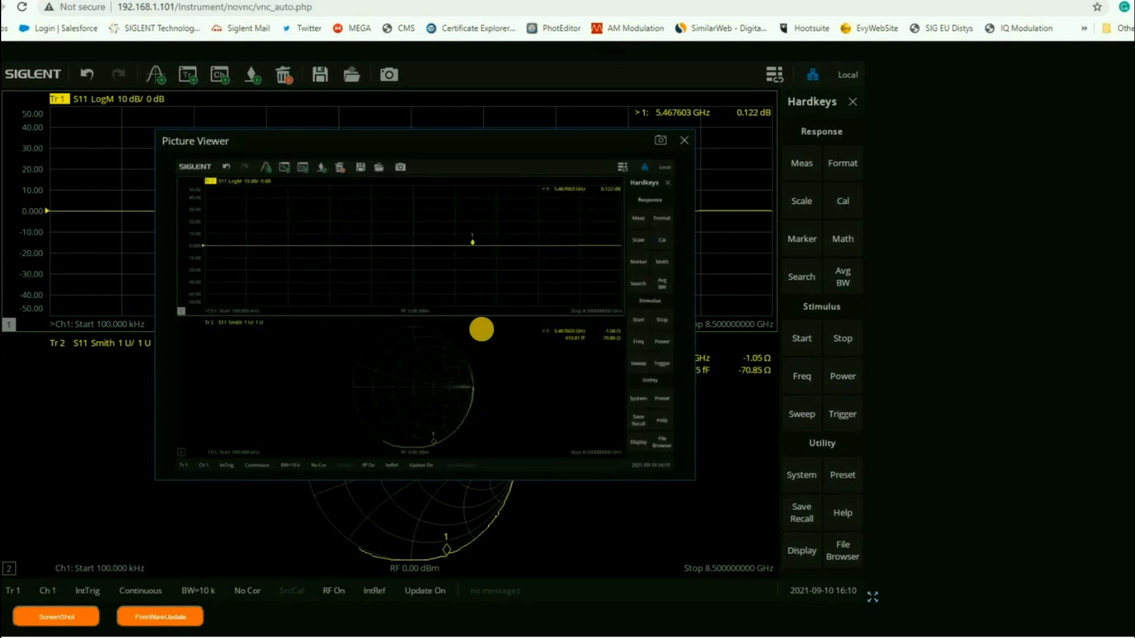
pyautogui.click(660, 140)
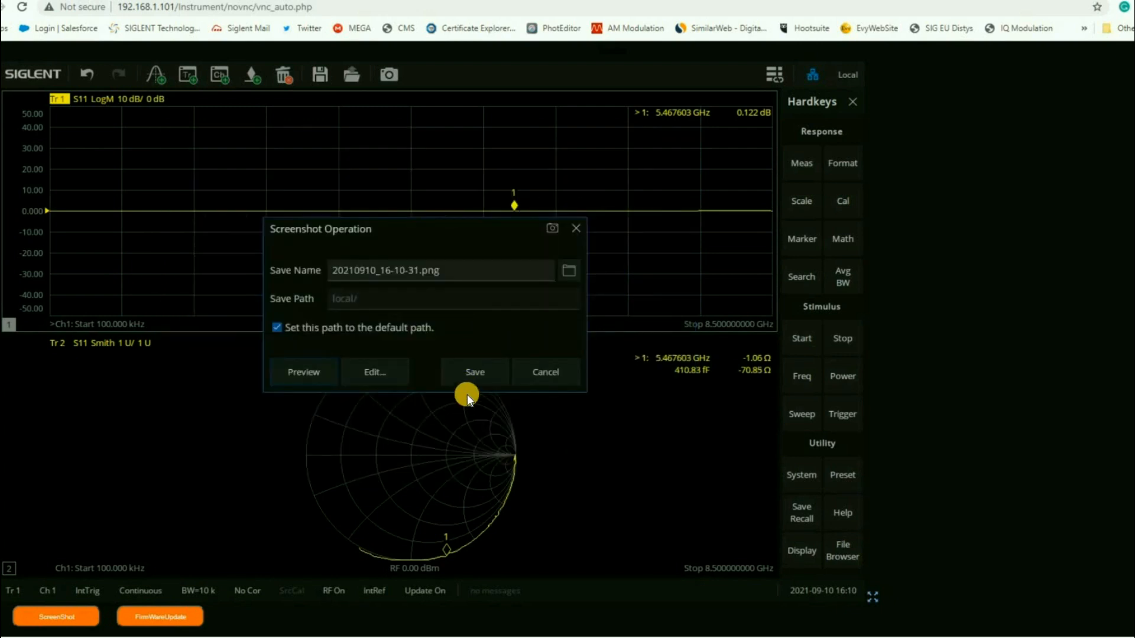
pyautogui.click(474, 371)
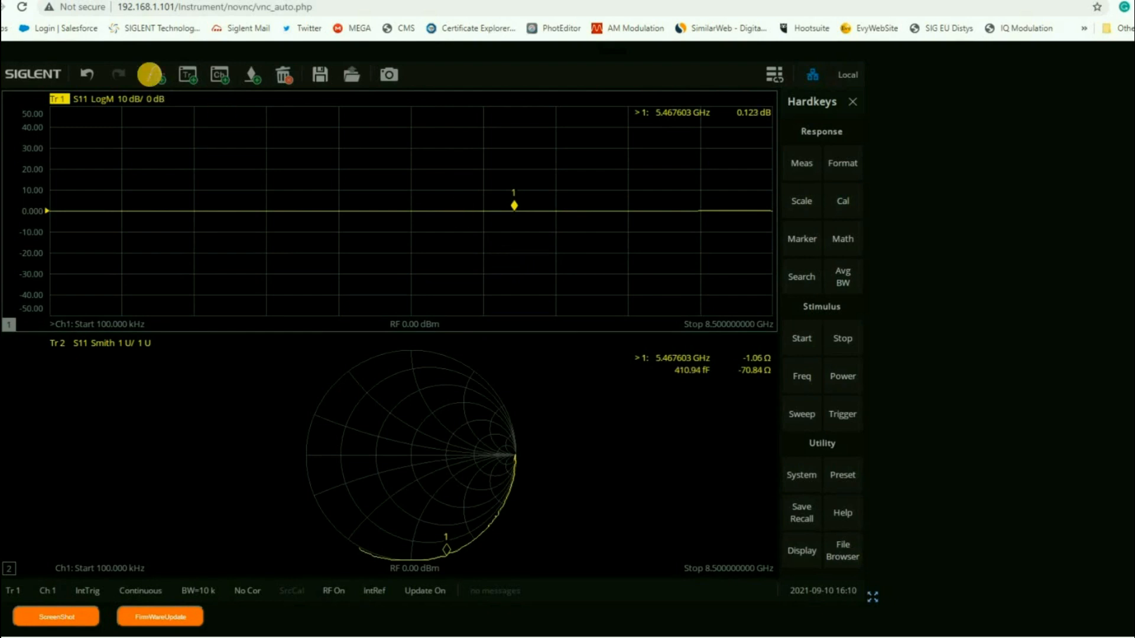
# Add trace Tr3 to the top window and drag its reference position lower on the grid
pyautogui.click(152, 74)
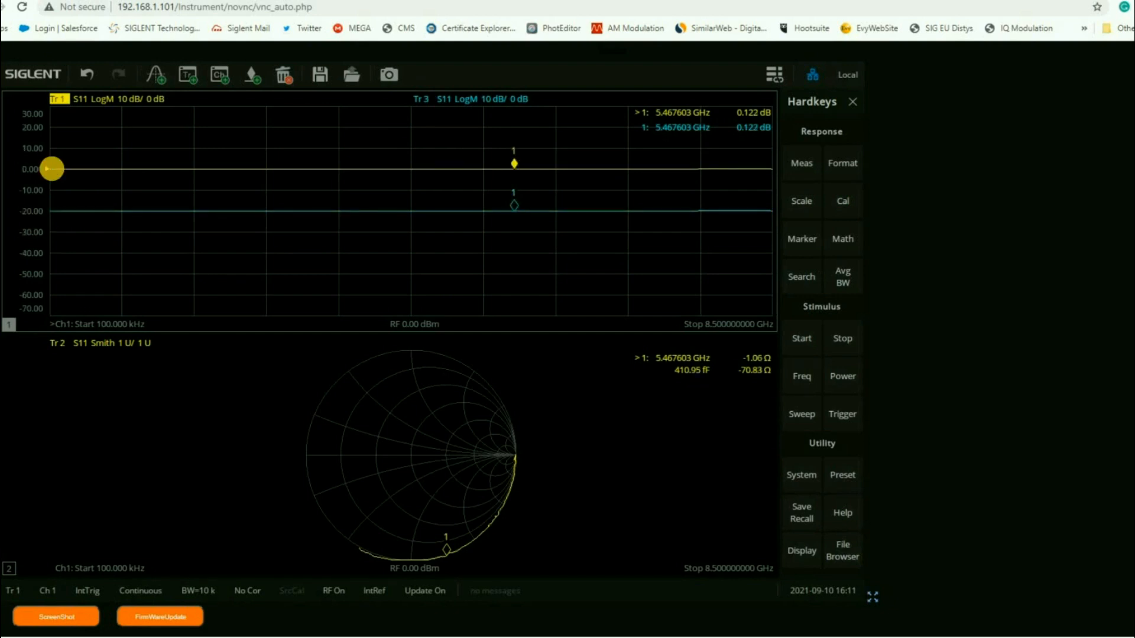
pyautogui.moveTo(51, 168); pyautogui.dragTo(48, 233)
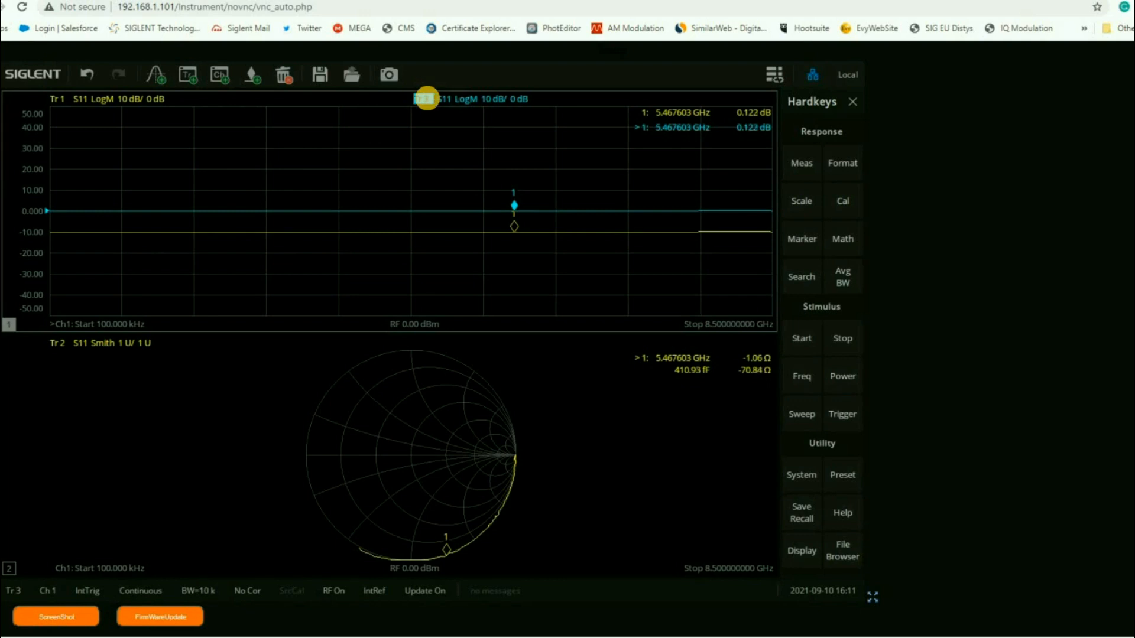
# Set trace Tr3 to measure the S22 parameter
pyautogui.rightClick(425, 99)
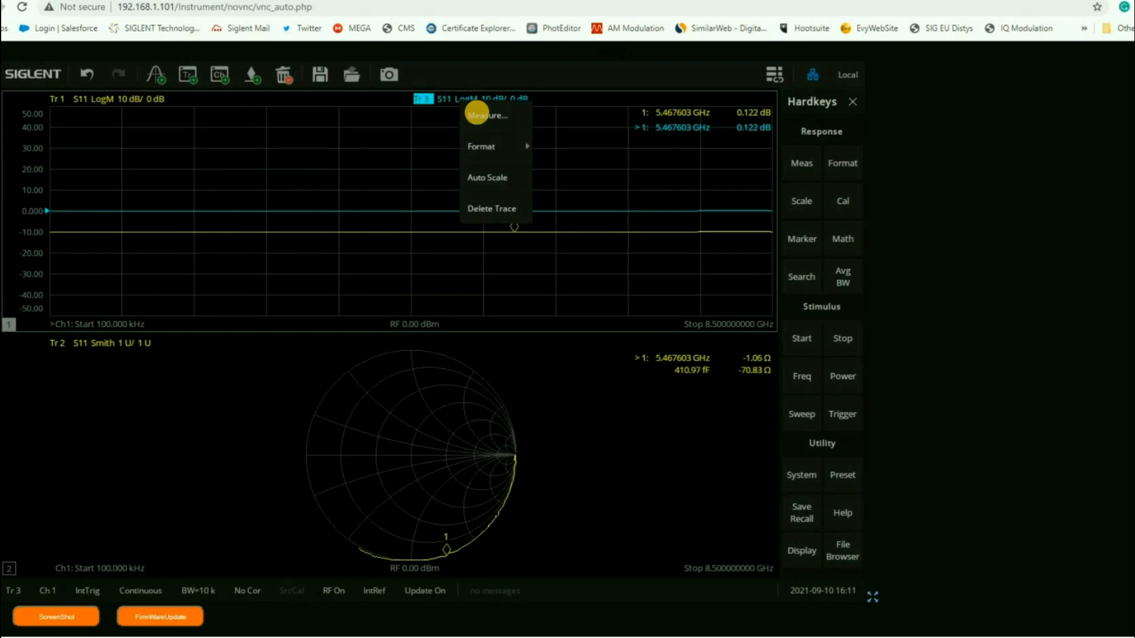
pyautogui.click(487, 116)
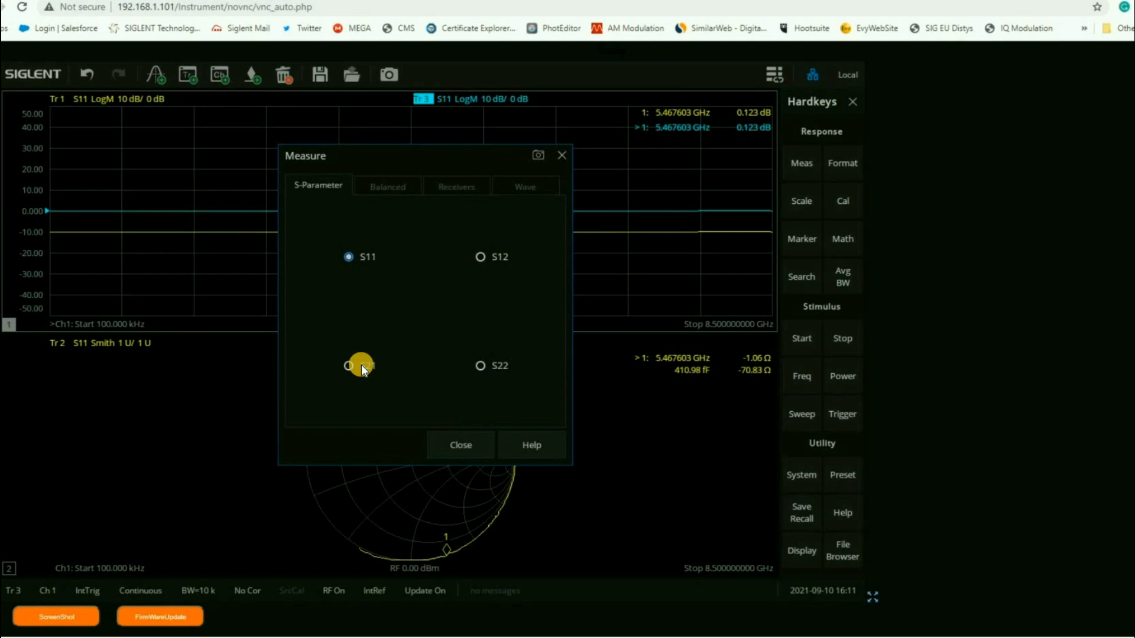
pyautogui.click(480, 365)
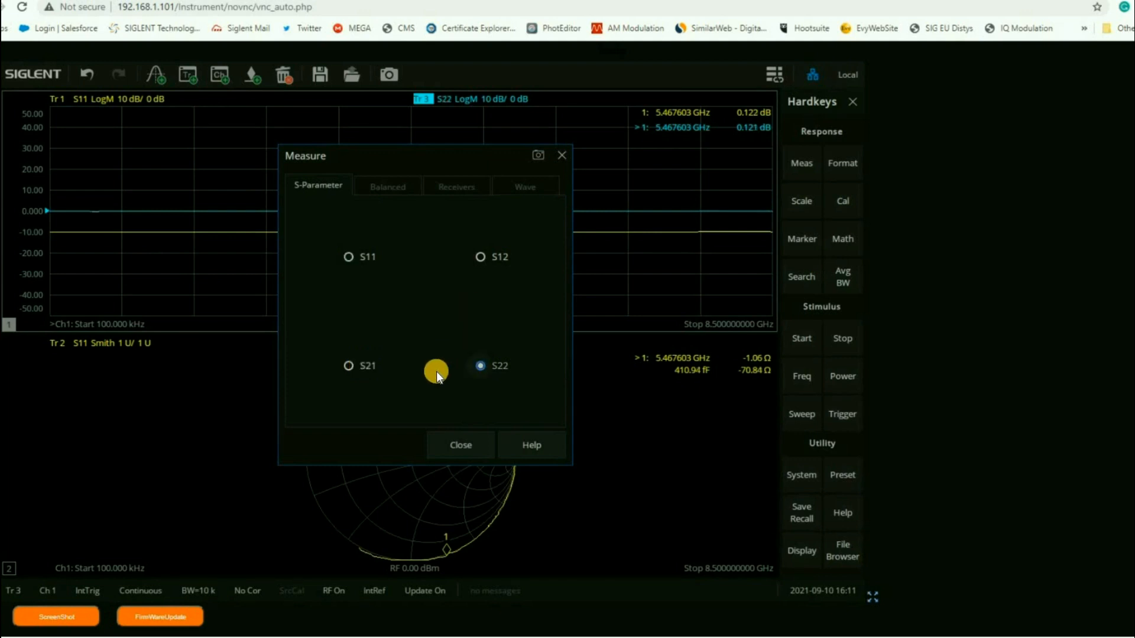
pyautogui.click(461, 445)
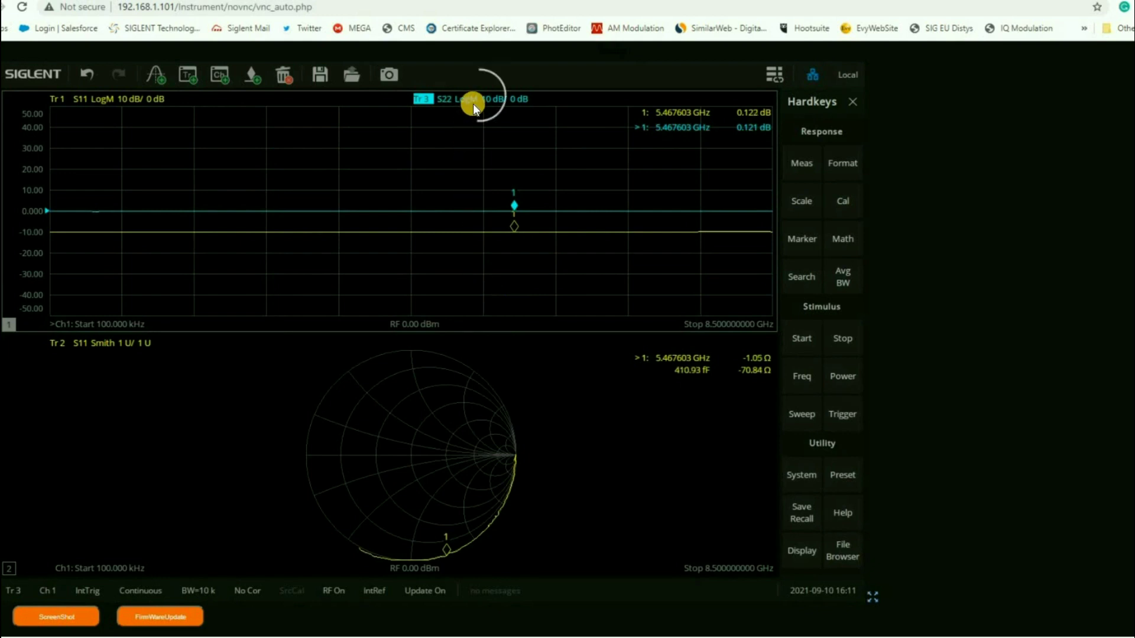
# Display the S22 trace in Phase format
pyautogui.rightClick(452, 99)
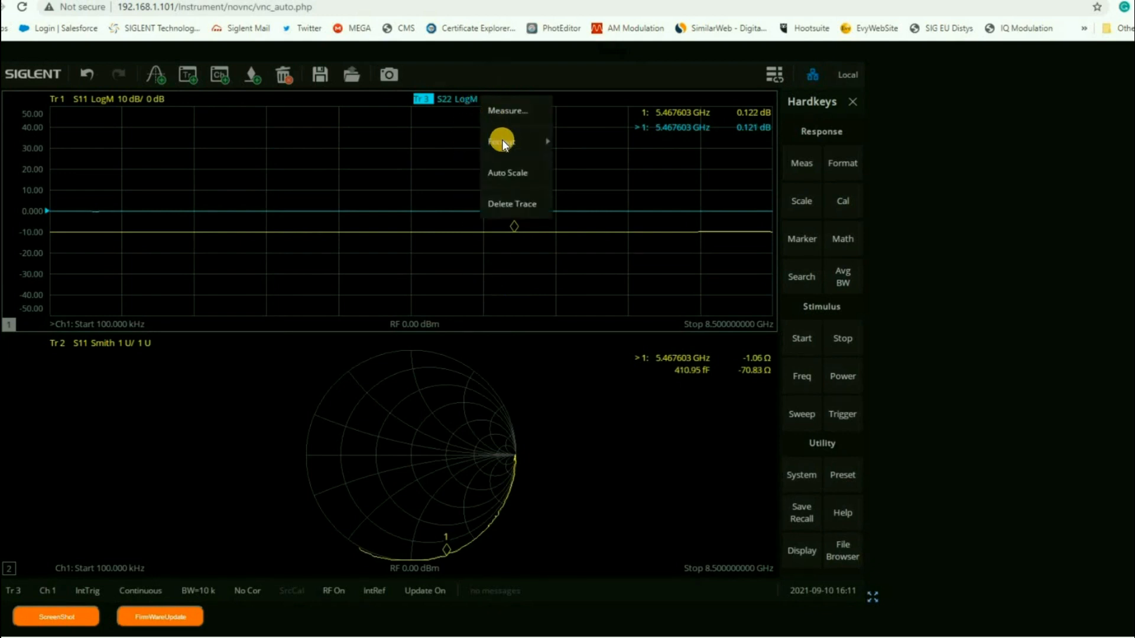
pyautogui.click(501, 141)
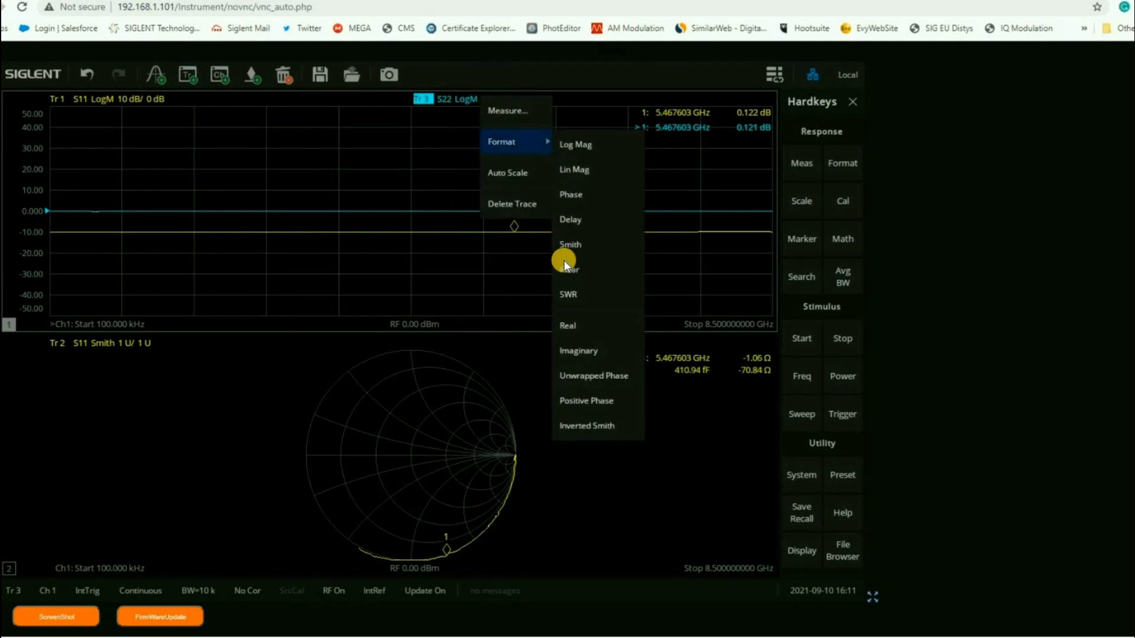
pyautogui.click(570, 194)
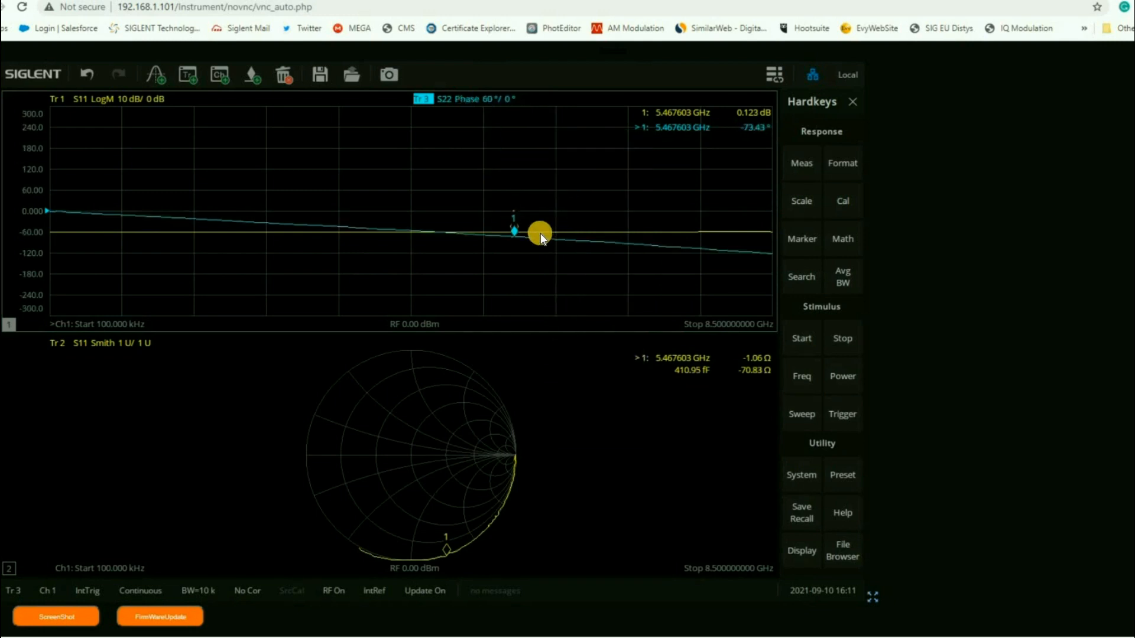
pyautogui.moveTo(460, 141)
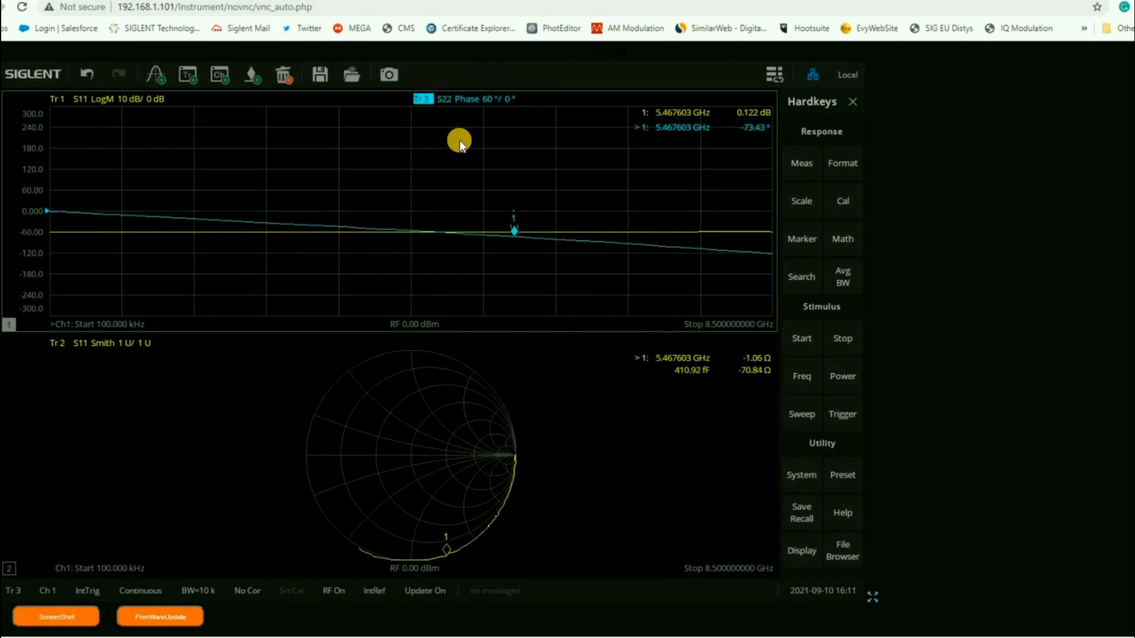
pyautogui.moveTo(41, 234)
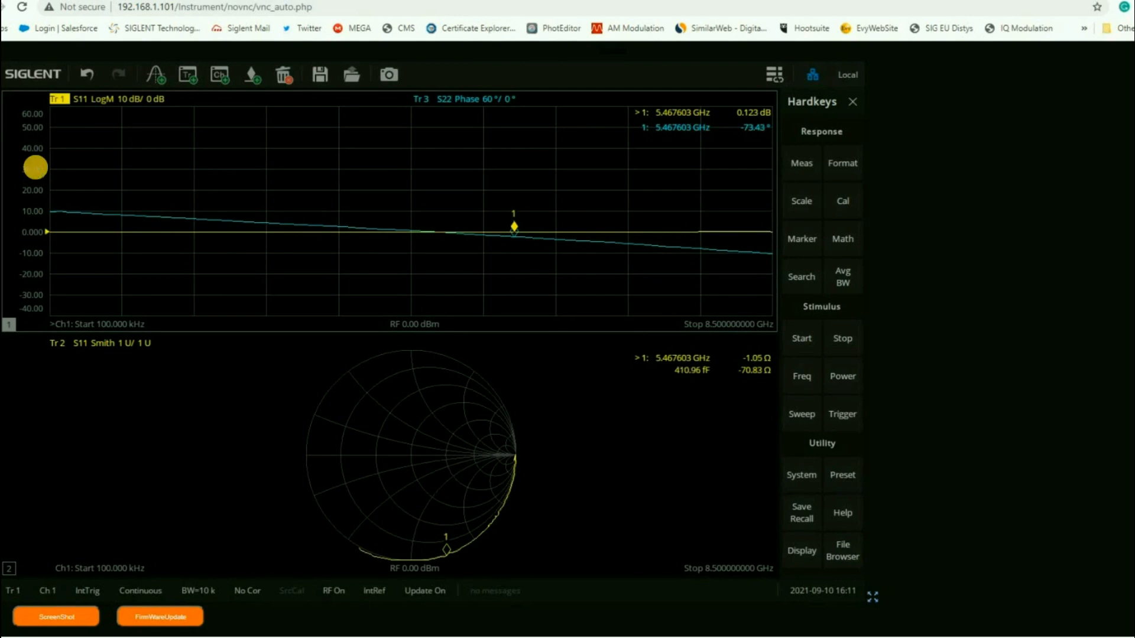
pyautogui.click(422, 99)
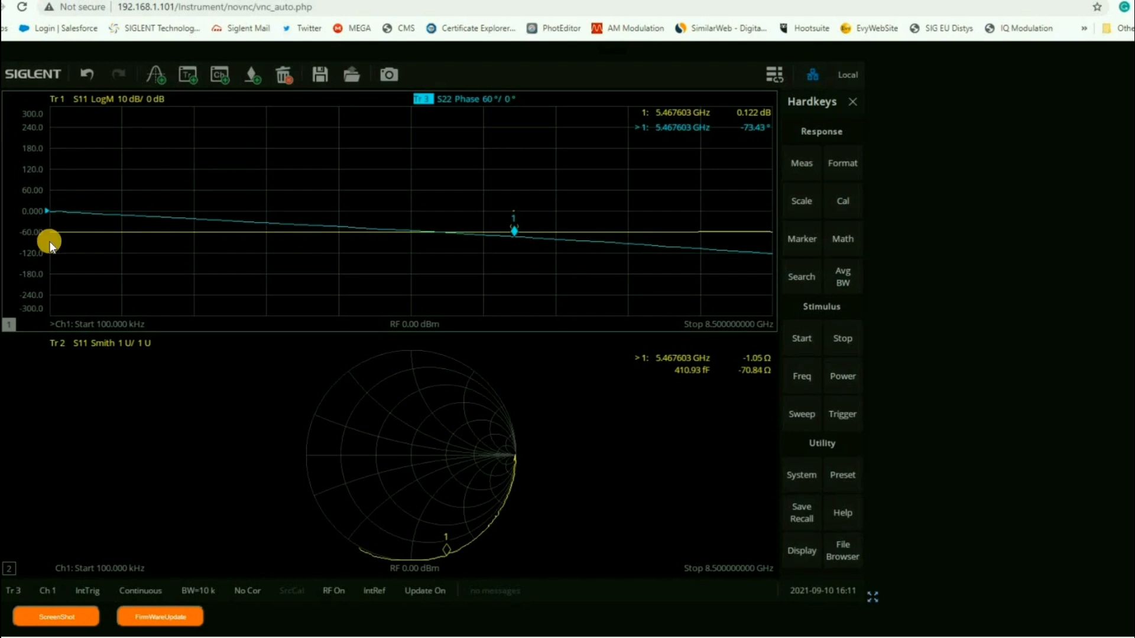
pyautogui.moveTo(49, 264)
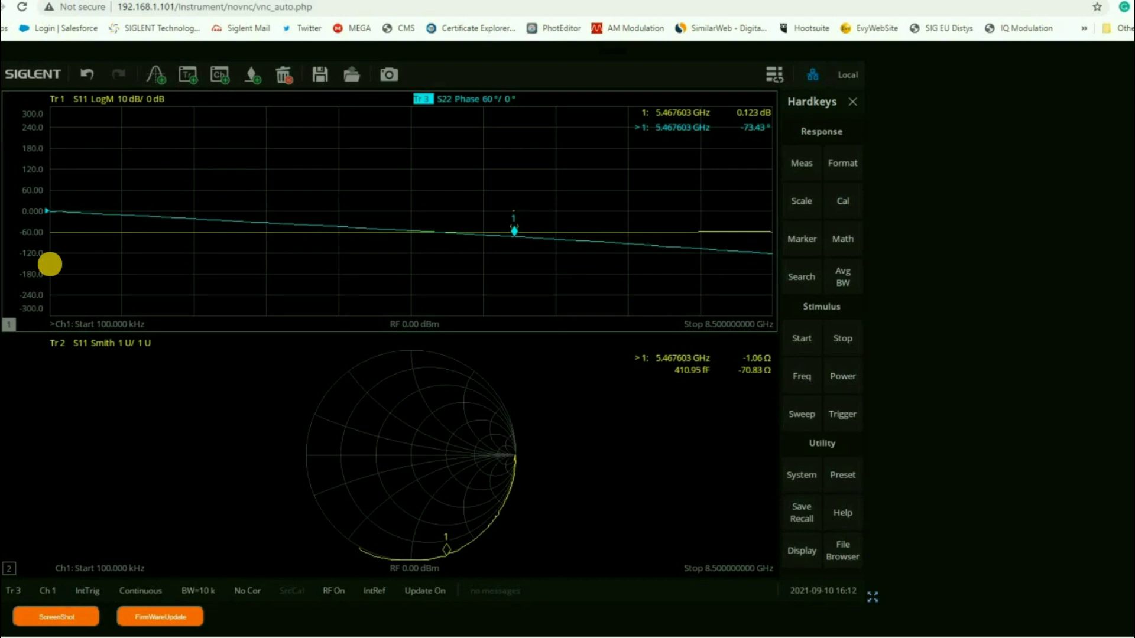
pyautogui.click(58, 99)
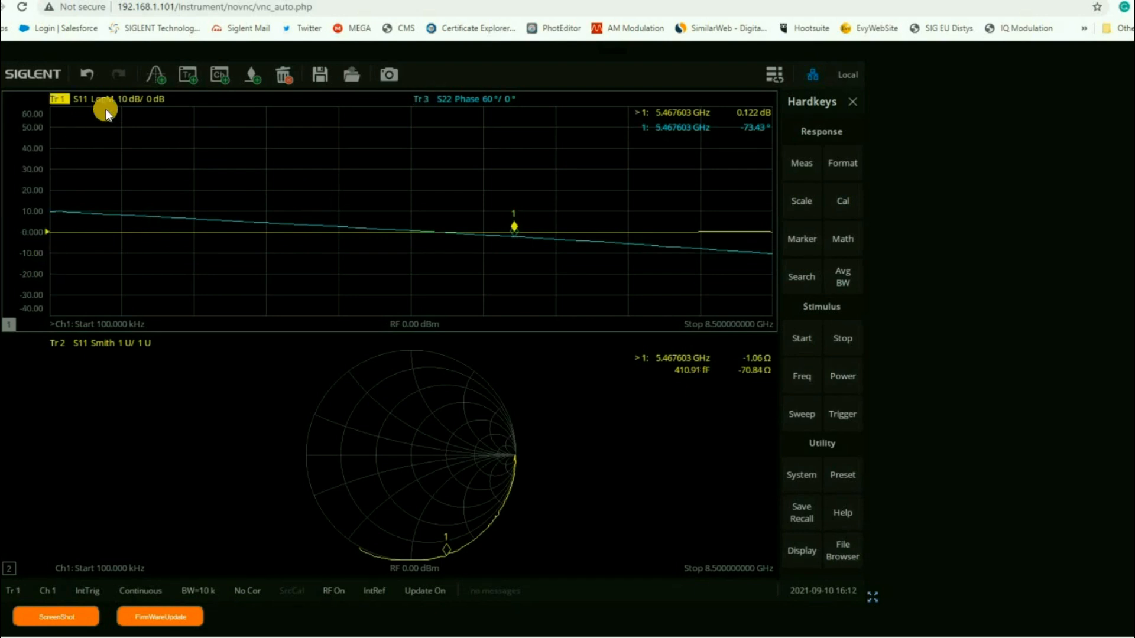
pyautogui.click(426, 100)
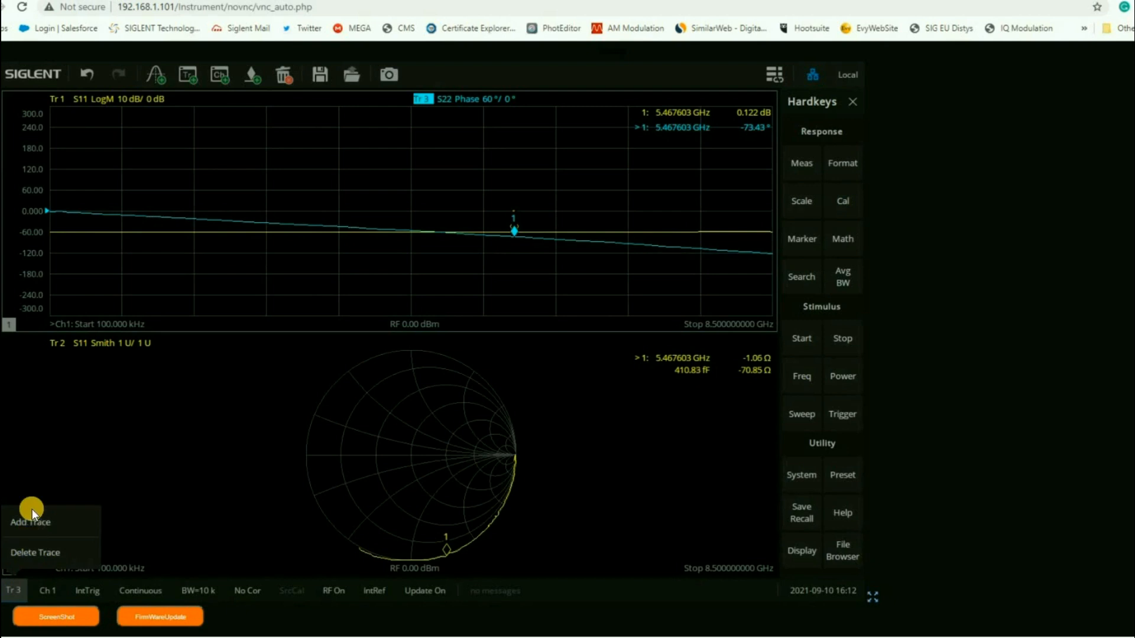
pyautogui.moveTo(49, 593)
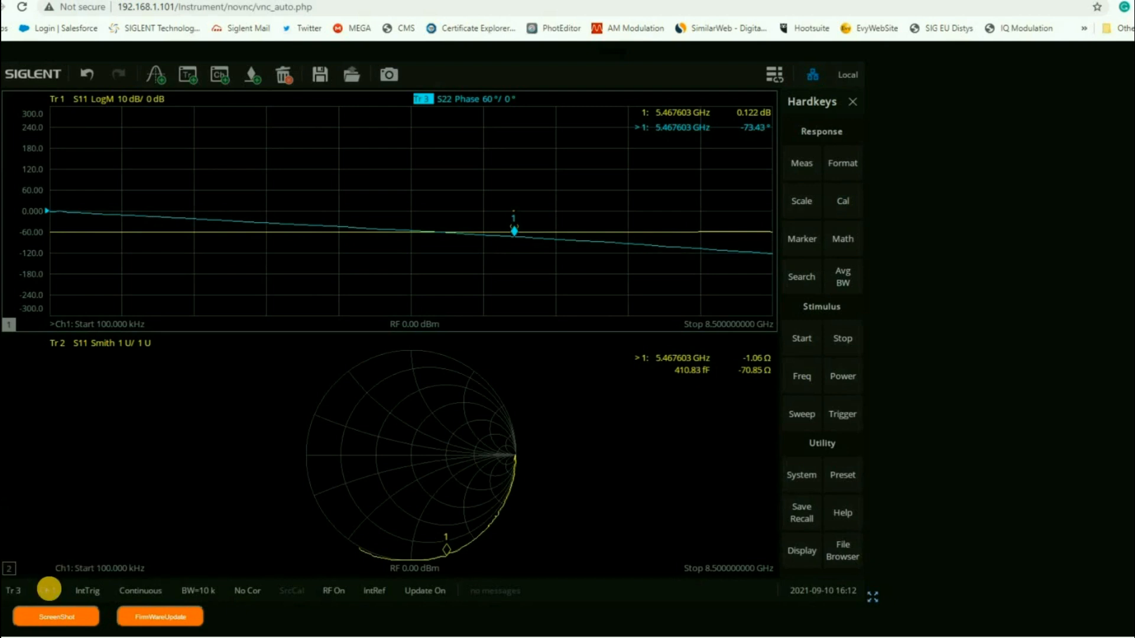
pyautogui.rightClick(48, 590)
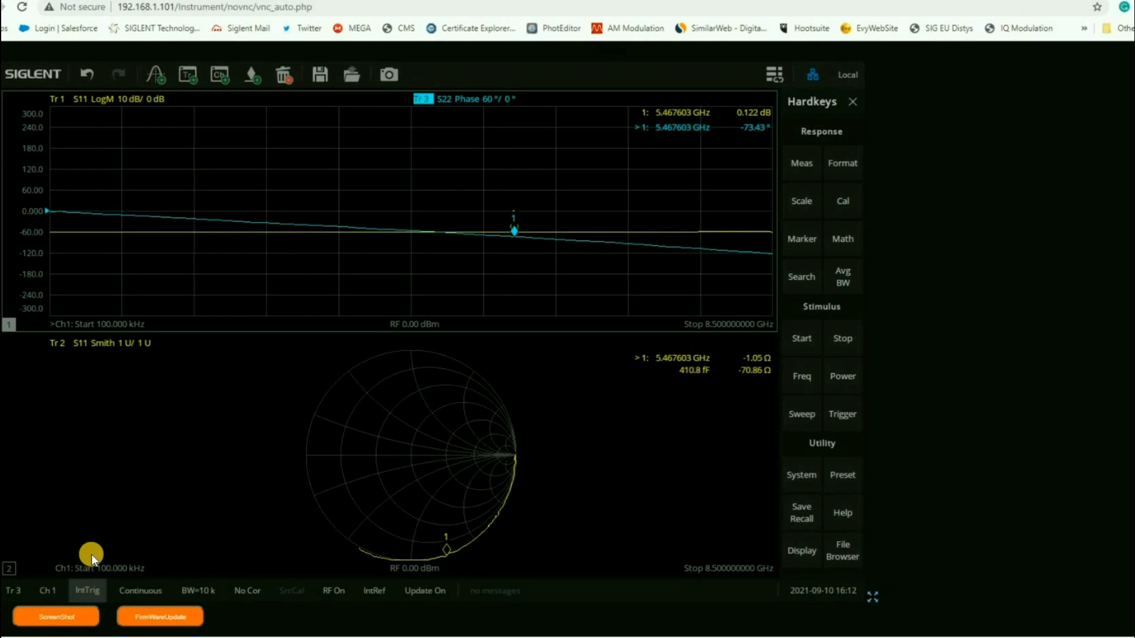
pyautogui.click(87, 591)
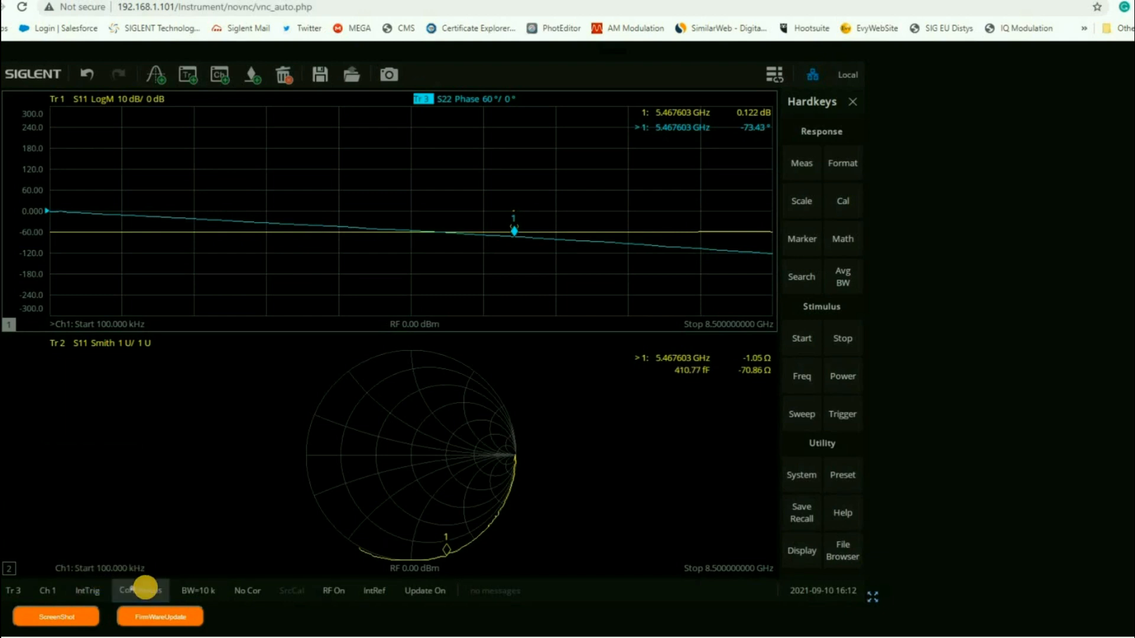
pyautogui.click(139, 590)
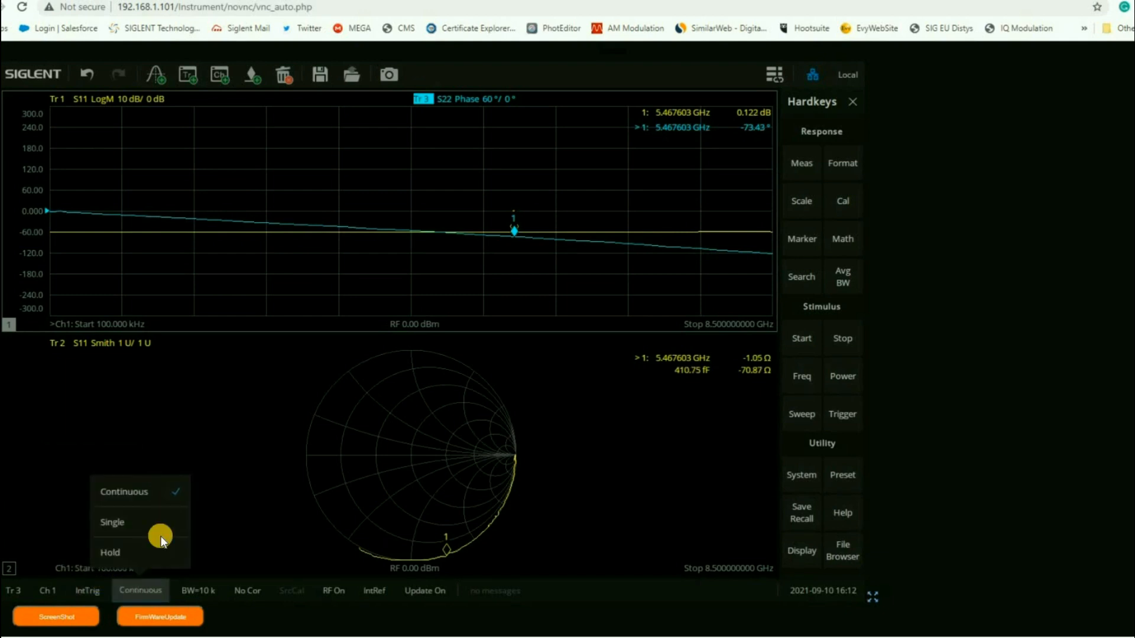
pyautogui.moveTo(191, 593)
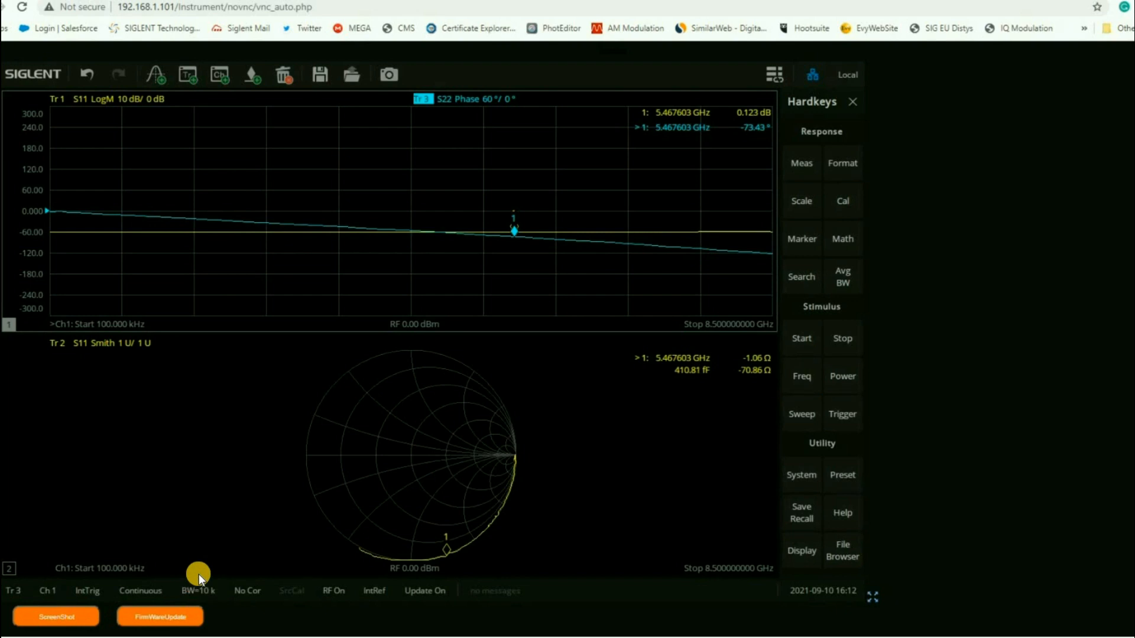
pyautogui.click(197, 590)
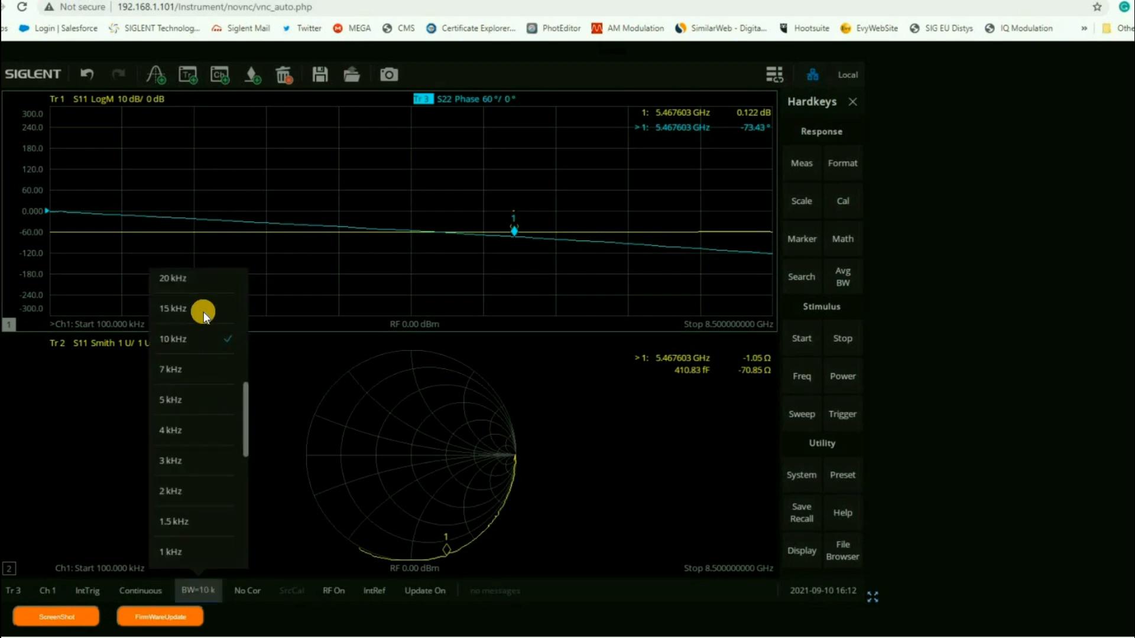
pyautogui.moveTo(191, 543)
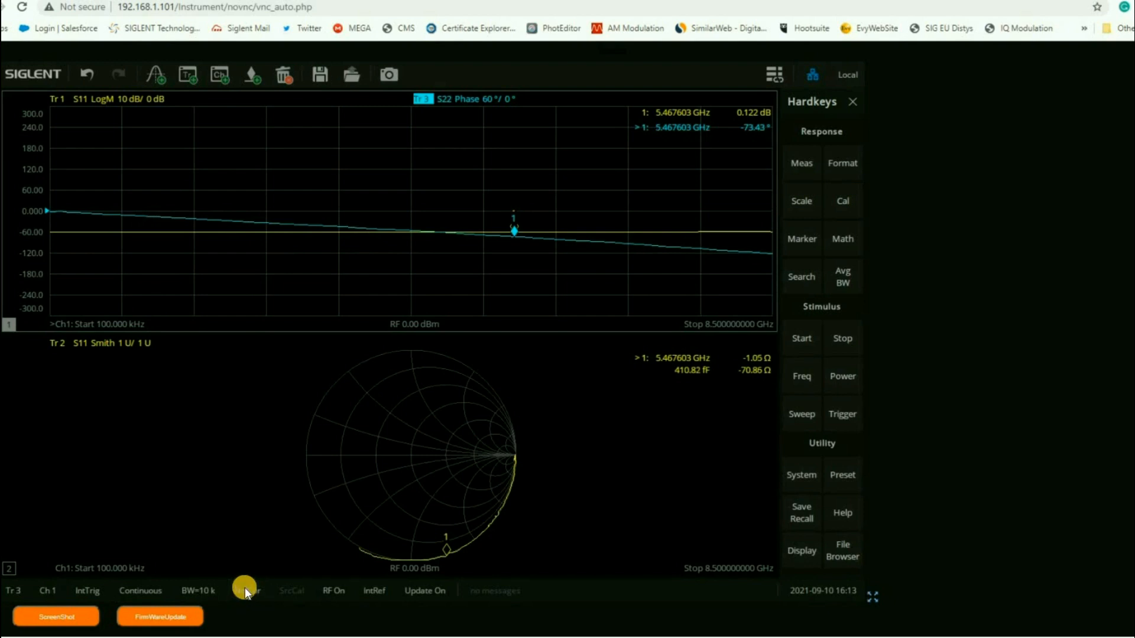
pyautogui.moveTo(251, 522)
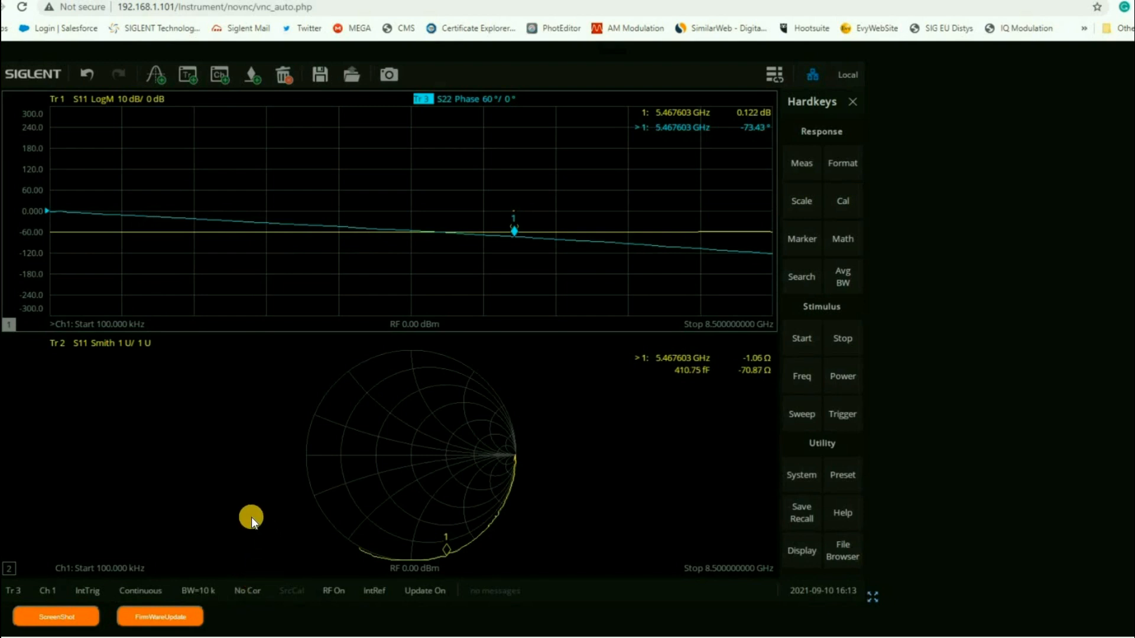
pyautogui.click(247, 590)
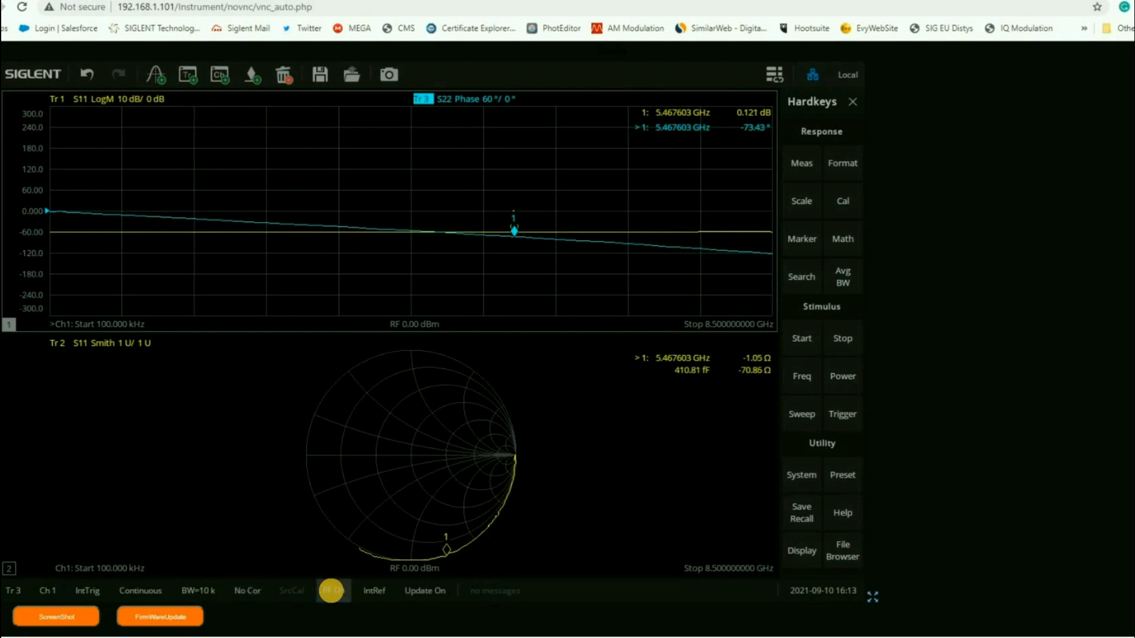
pyautogui.click(332, 591)
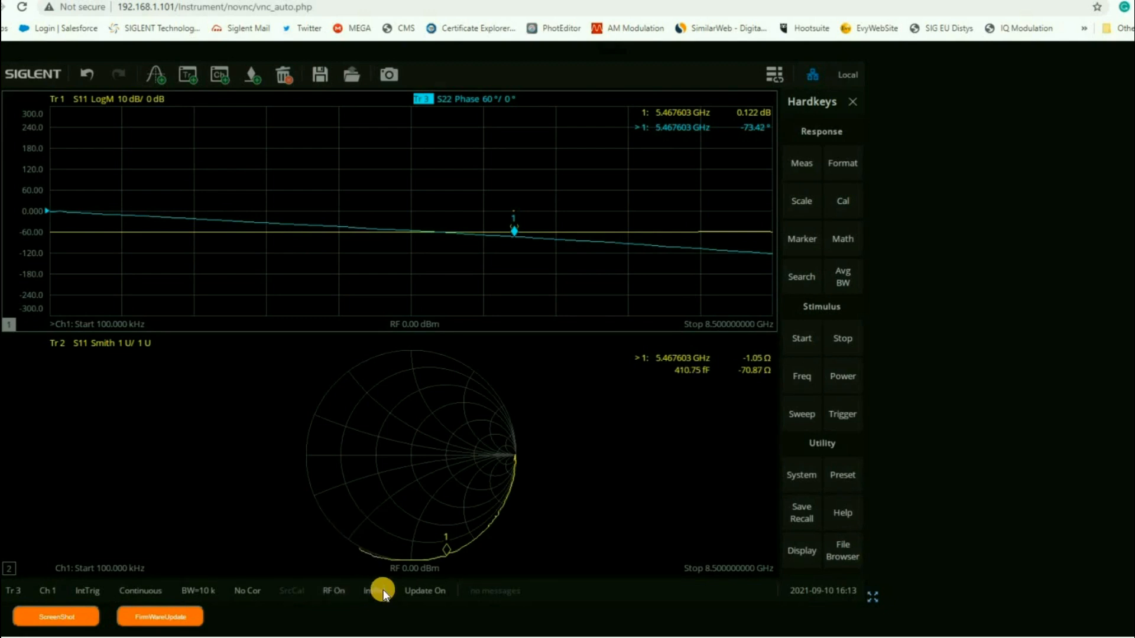
pyautogui.moveTo(423, 597)
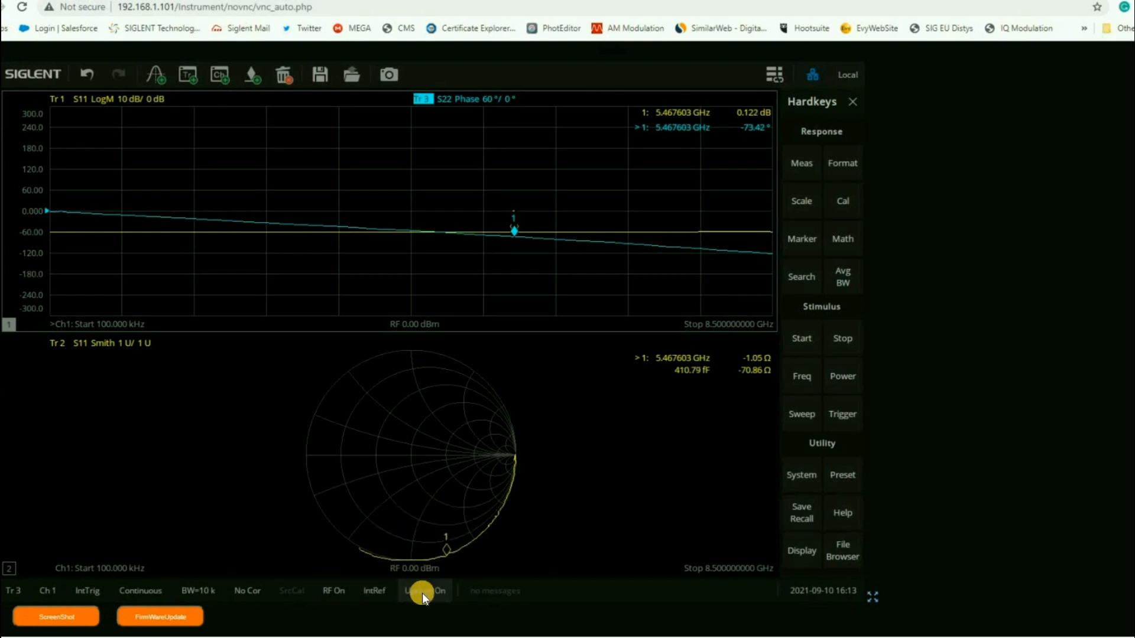